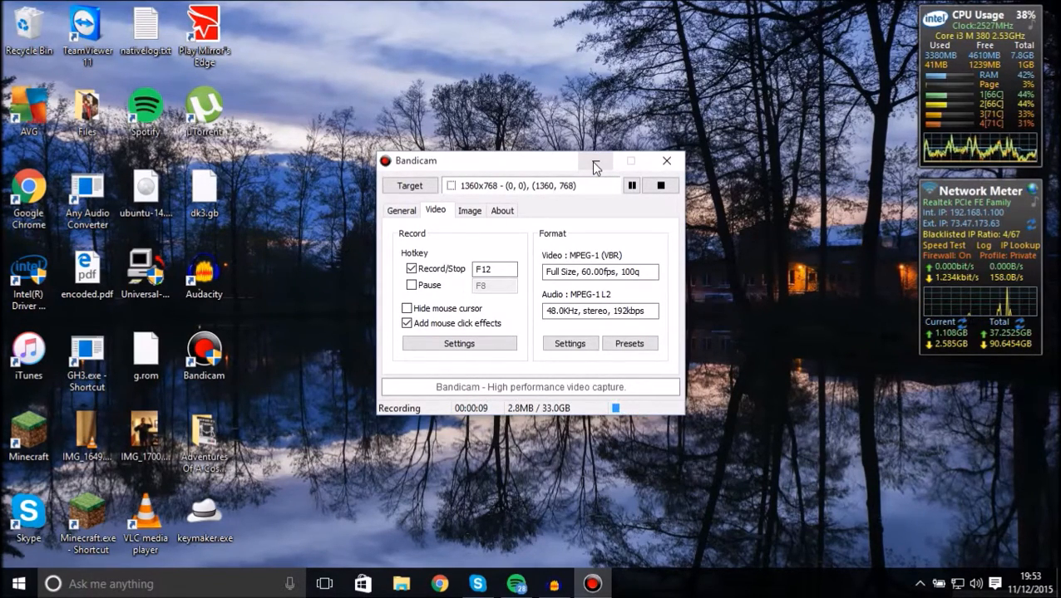
# Minimize the Bandicam recorder and launch Chrome at the Google homepage
pyautogui.click(665, 160)
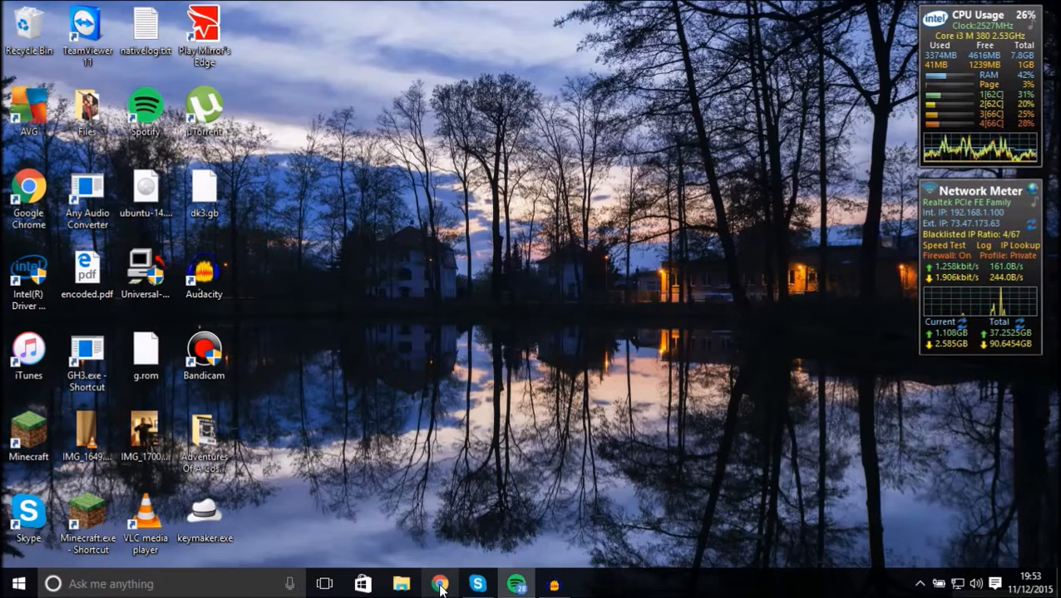
pyautogui.click(439, 583)
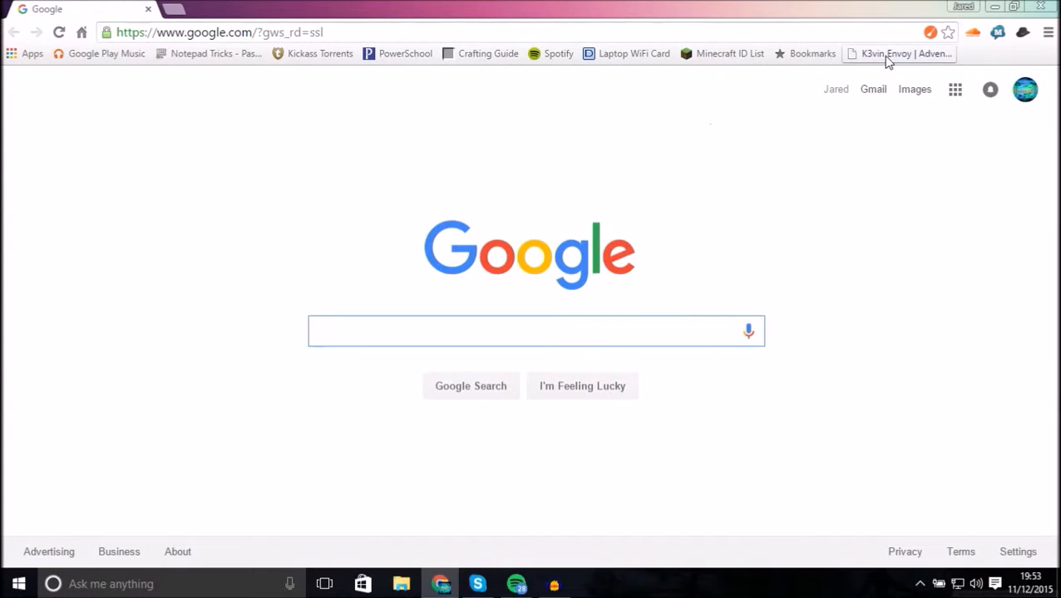
# Load the K3vin Envoy site from the bookmark, pause its intro video and reach the track list player
pyautogui.click(901, 54)
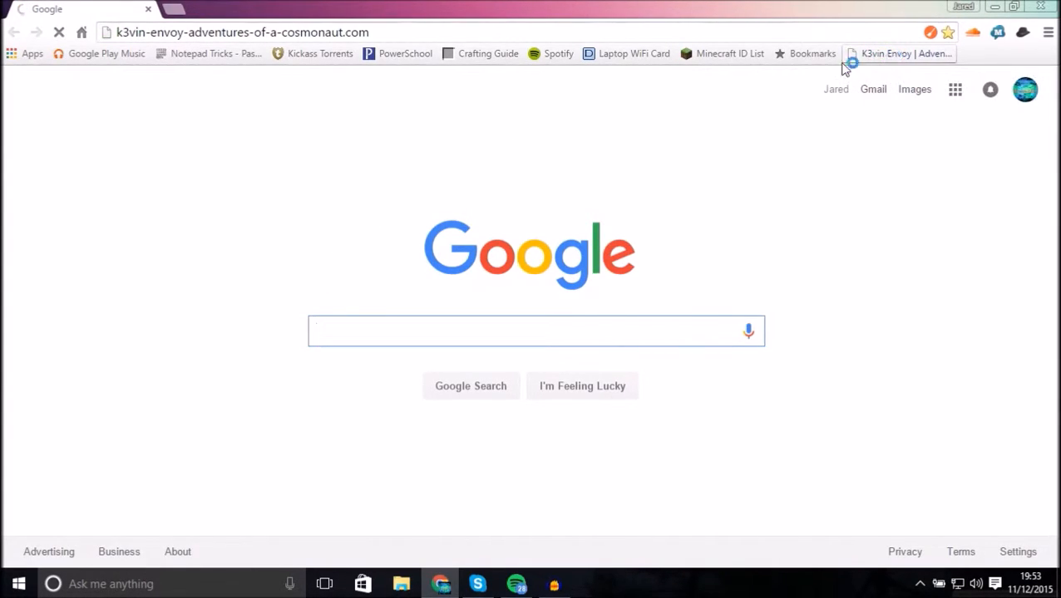
pyautogui.click(898, 53)
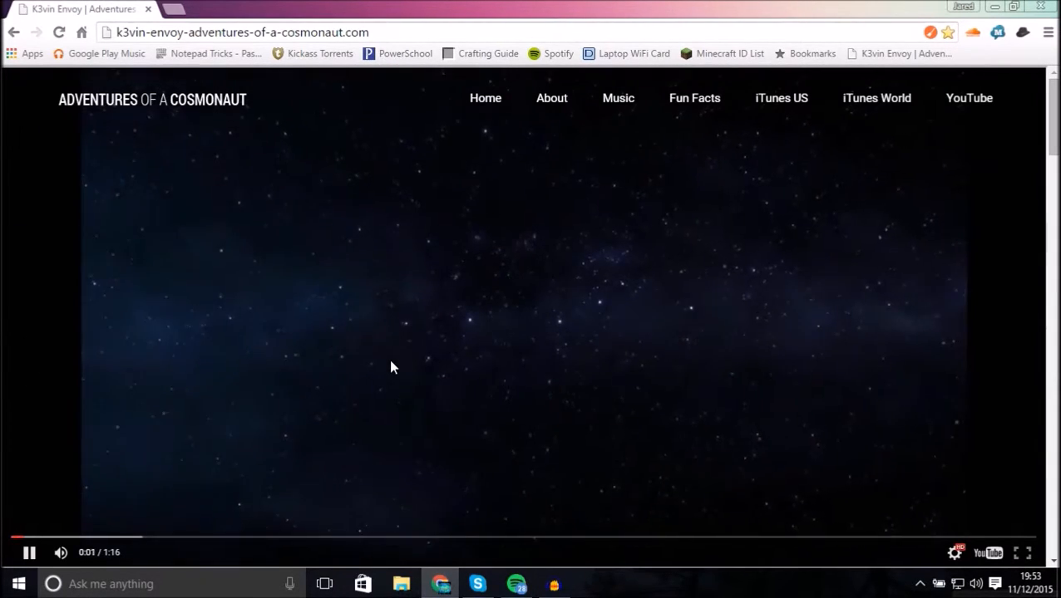
pyautogui.click(30, 552)
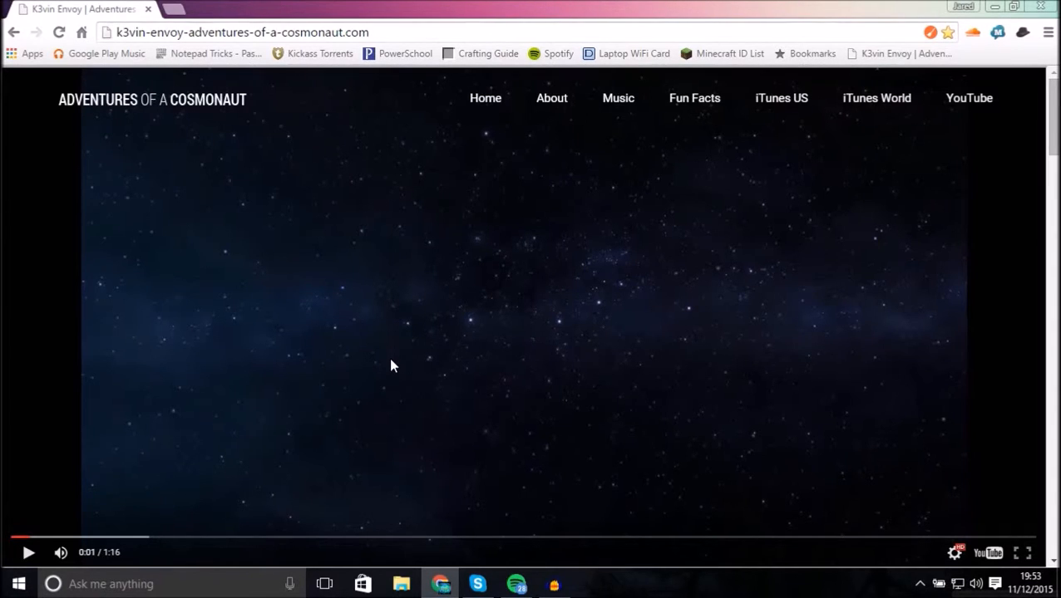
pyautogui.scroll(-3)
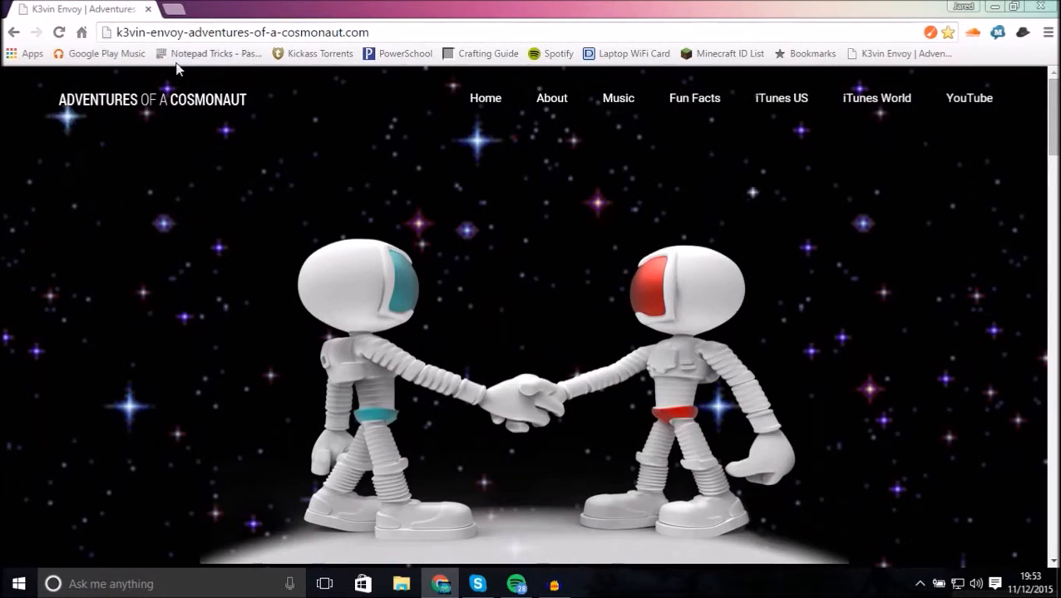
pyautogui.moveTo(363, 336)
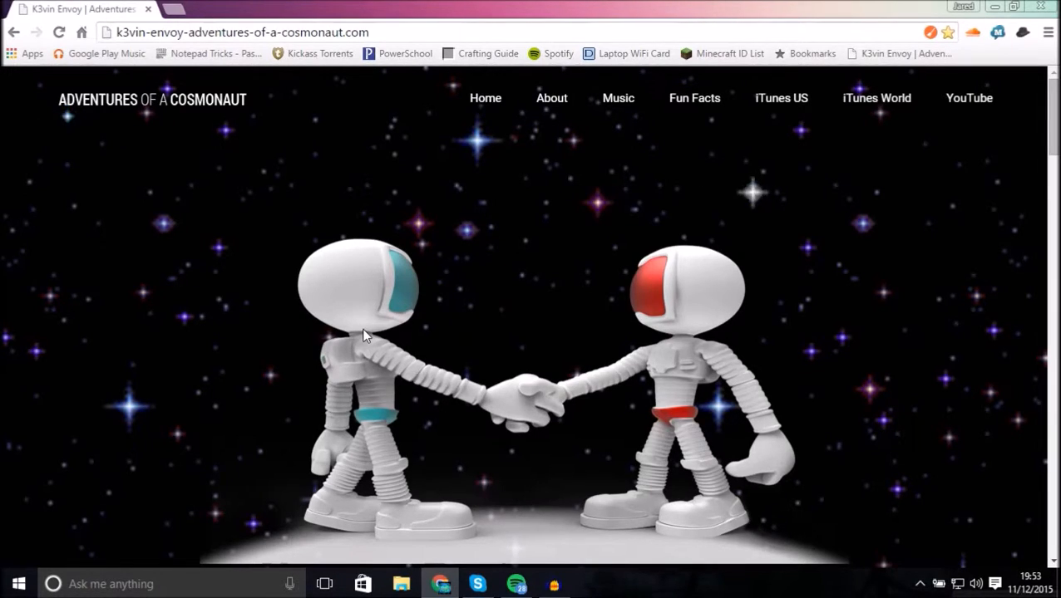
pyautogui.scroll(-3)
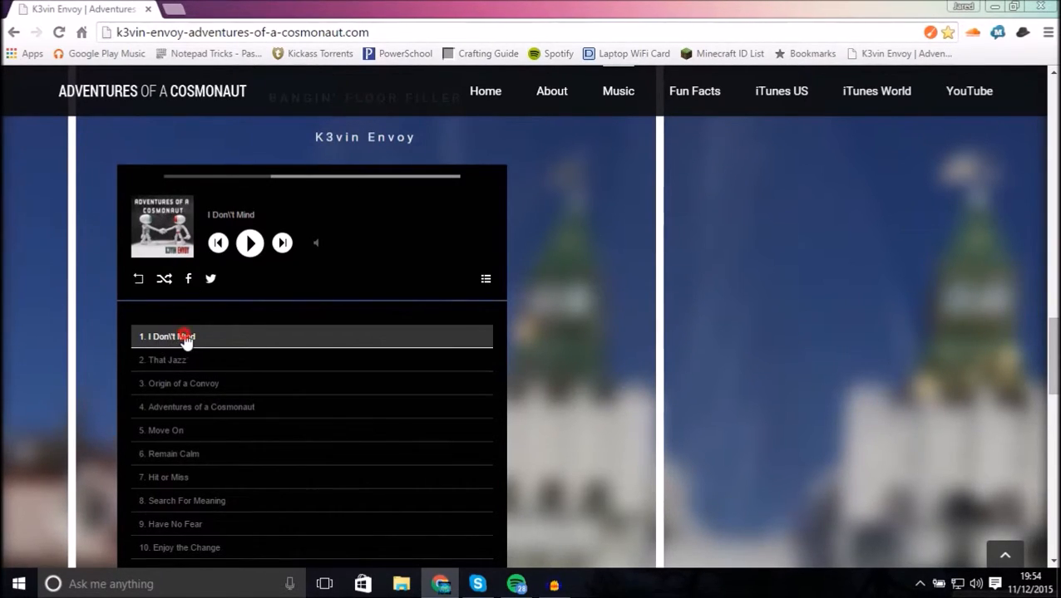
pyautogui.click(249, 243)
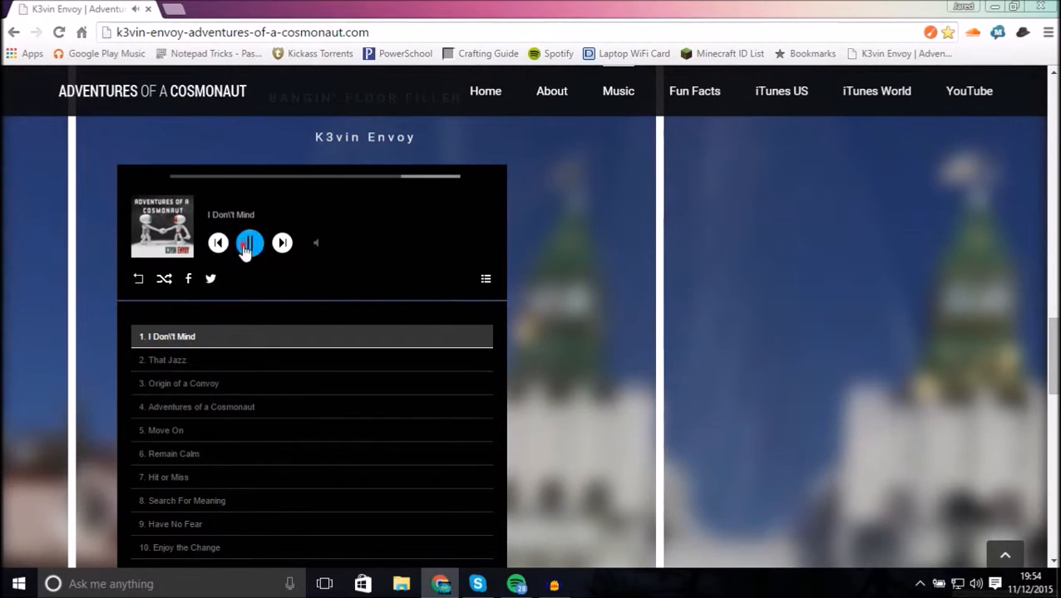
pyautogui.click(249, 242)
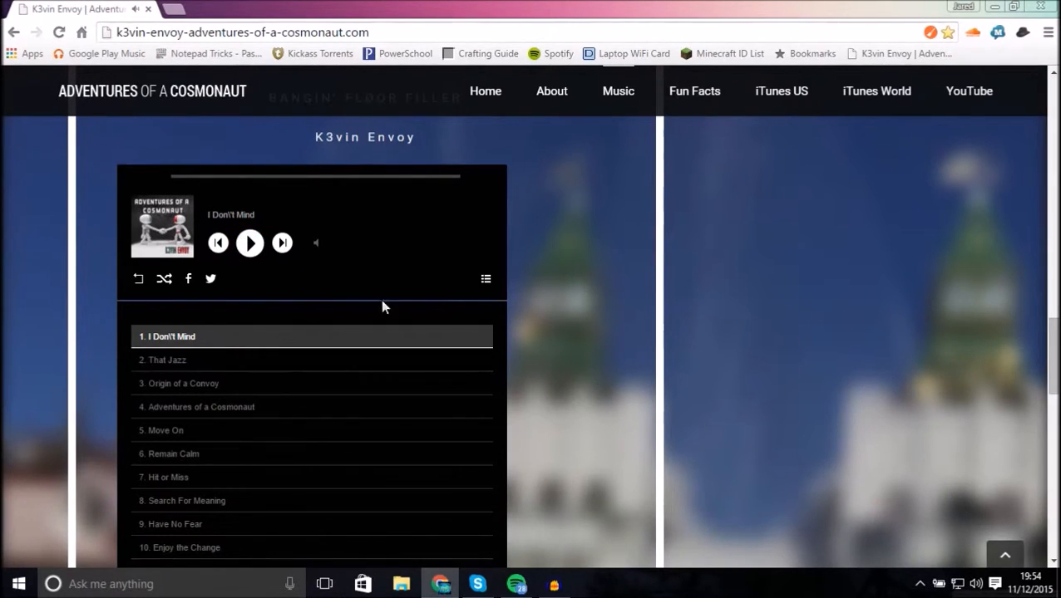
pyautogui.moveTo(275, 320)
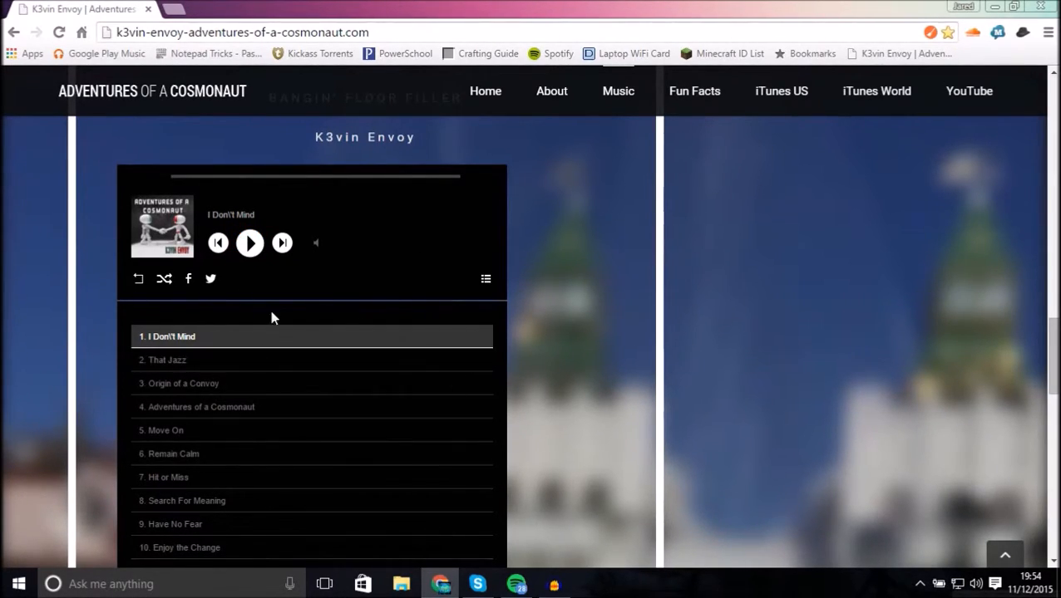
pyautogui.moveTo(509, 293)
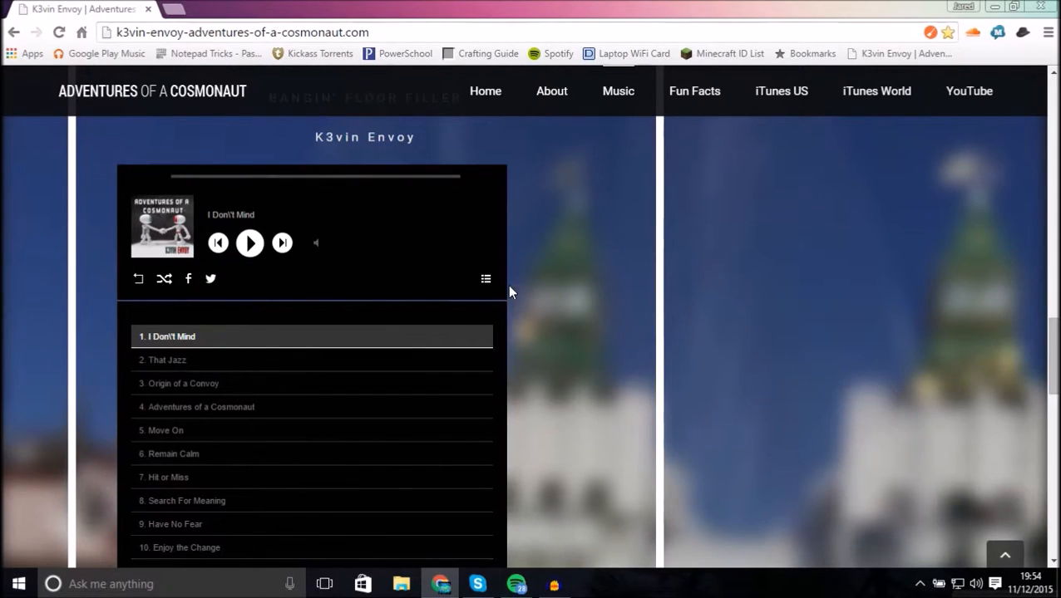
pyautogui.moveTo(236, 163)
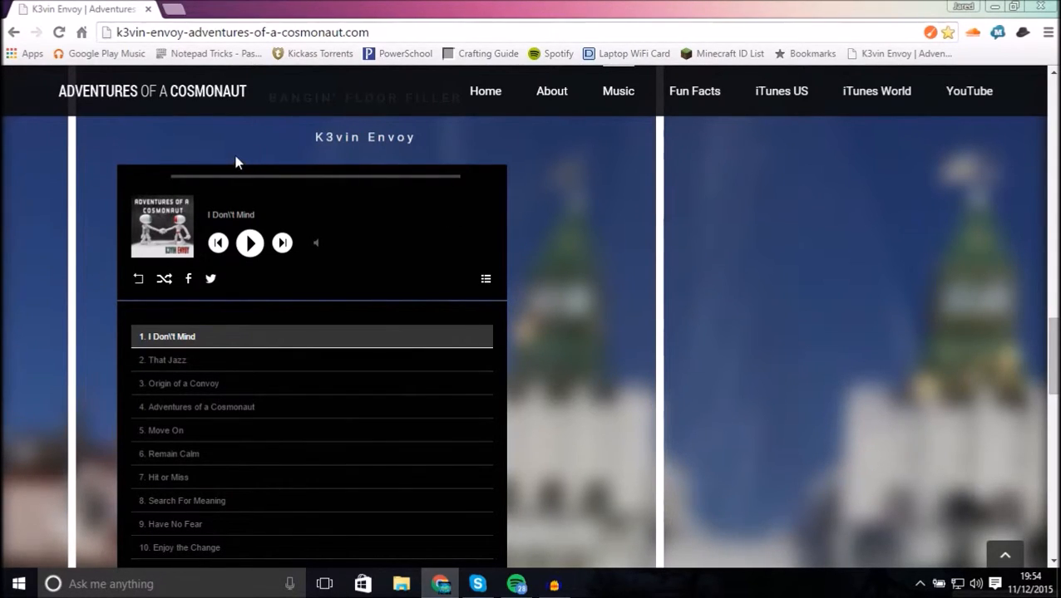
pyautogui.moveTo(246, 142)
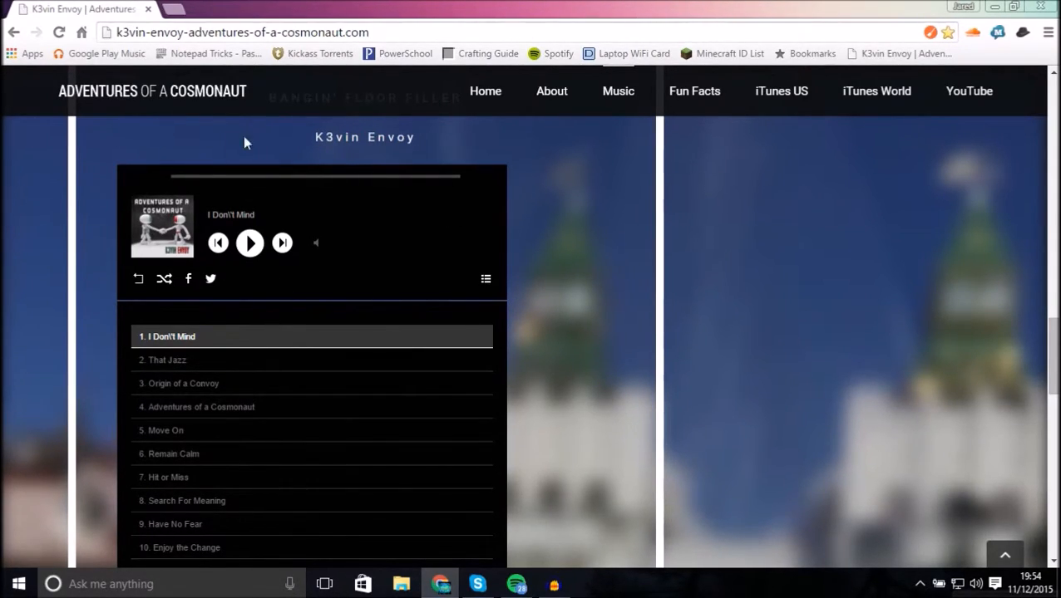
pyautogui.click(782, 89)
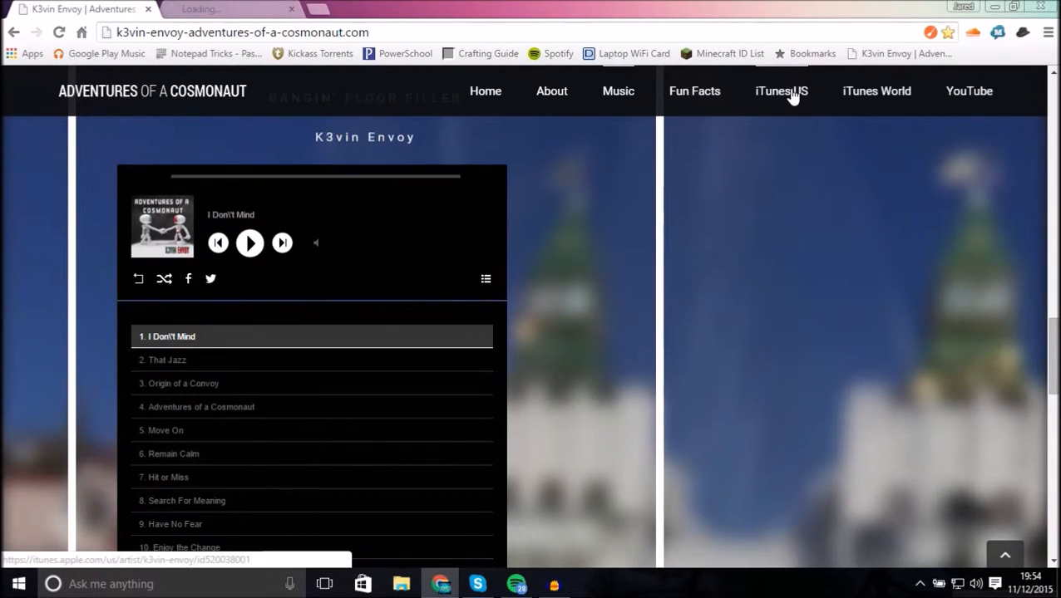
pyautogui.click(781, 90)
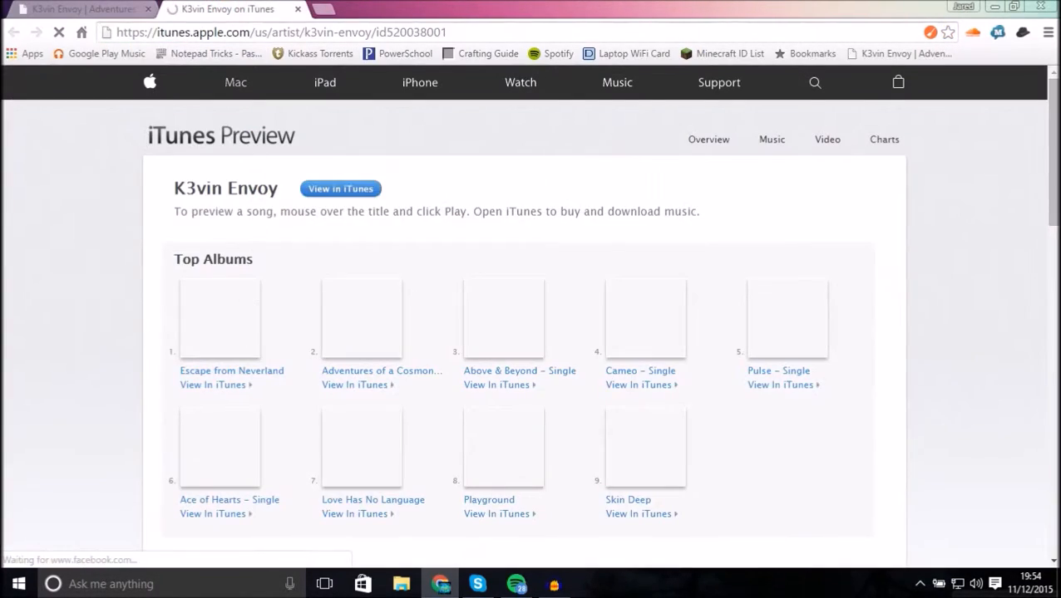
pyautogui.click(339, 188)
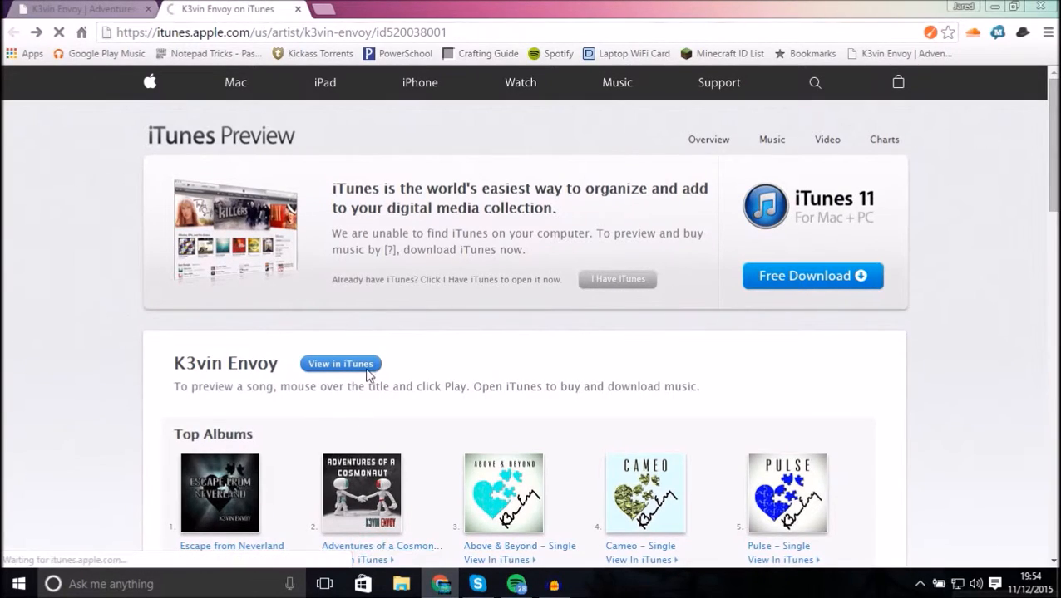
pyautogui.click(361, 492)
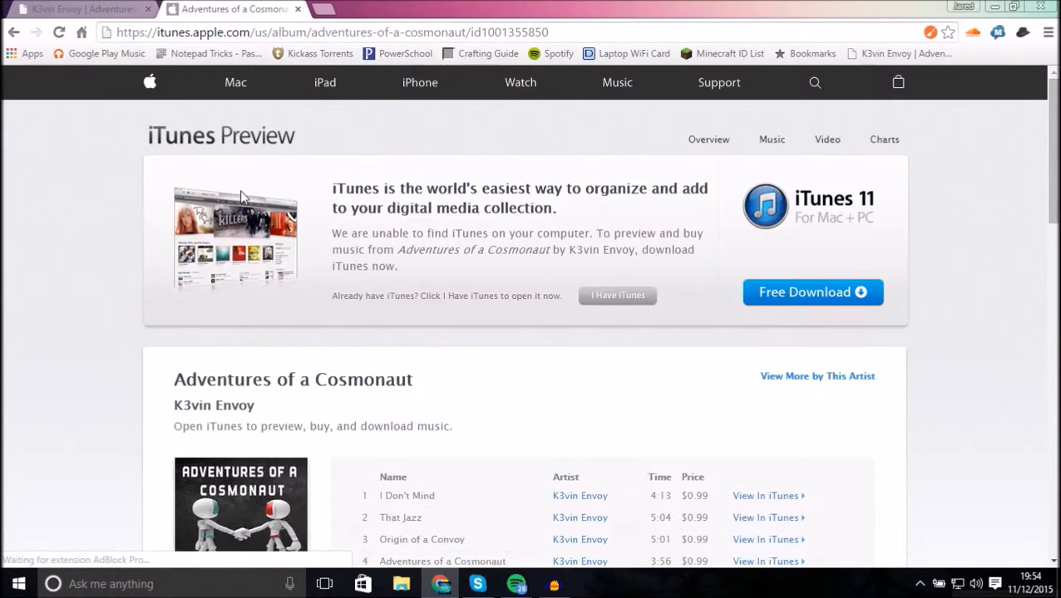
pyautogui.scroll(-3)
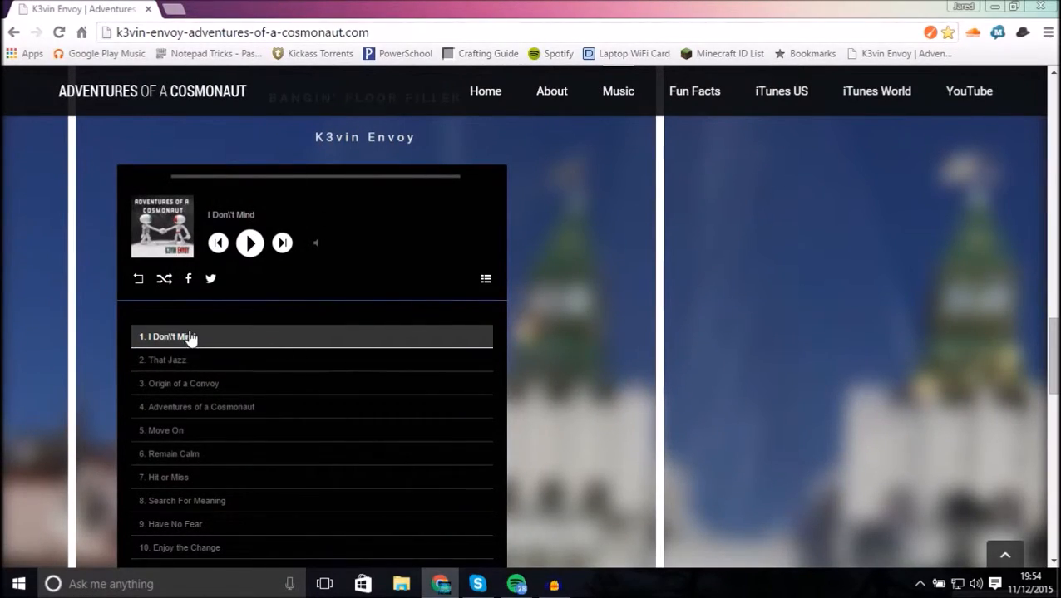
pyautogui.moveTo(603, 312)
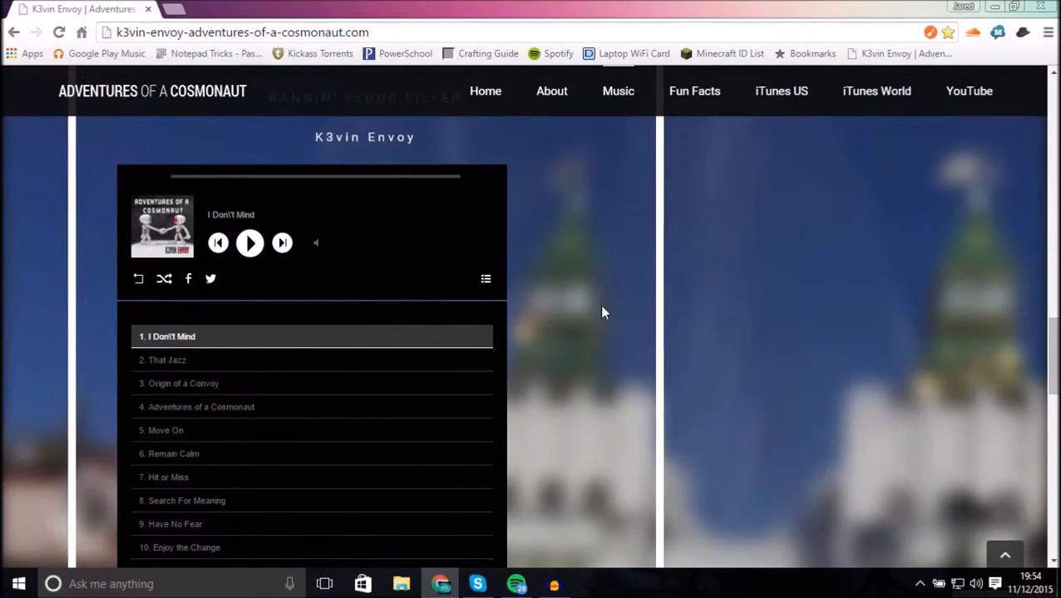
pyautogui.moveTo(528, 278)
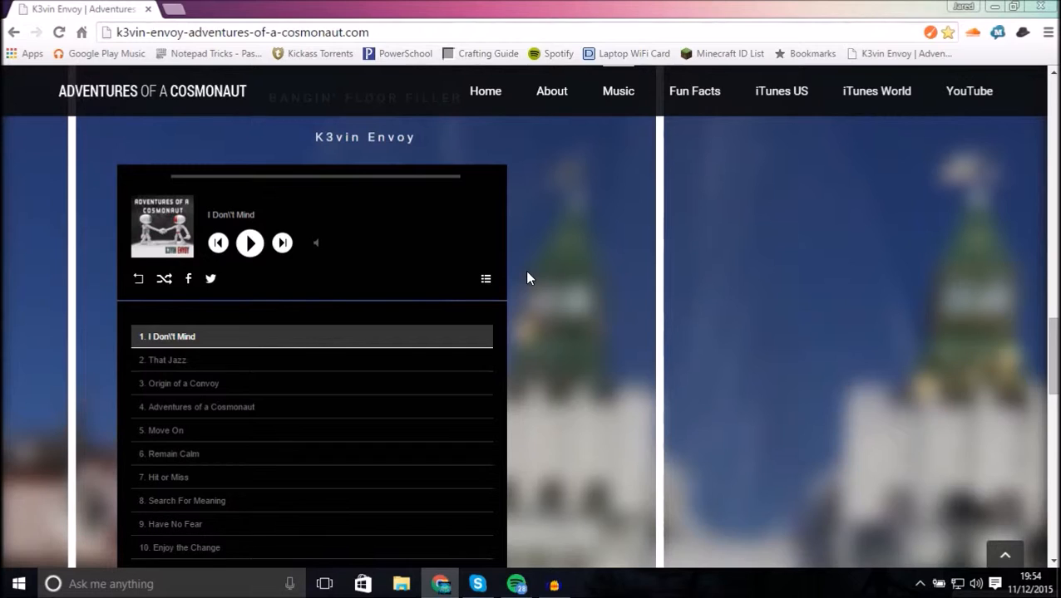
pyautogui.moveTo(601, 389)
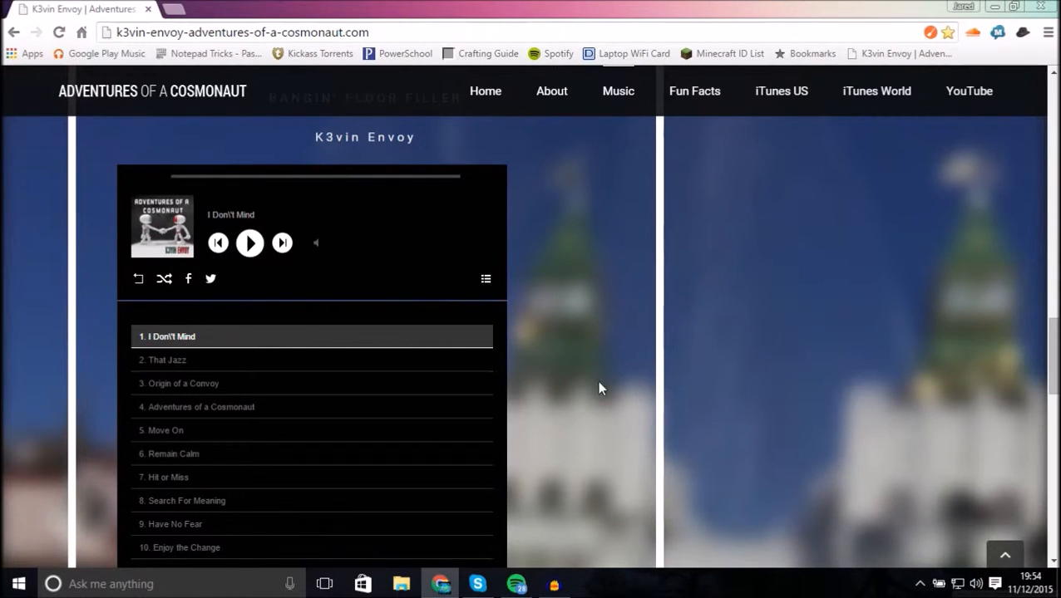
pyautogui.moveTo(582, 336)
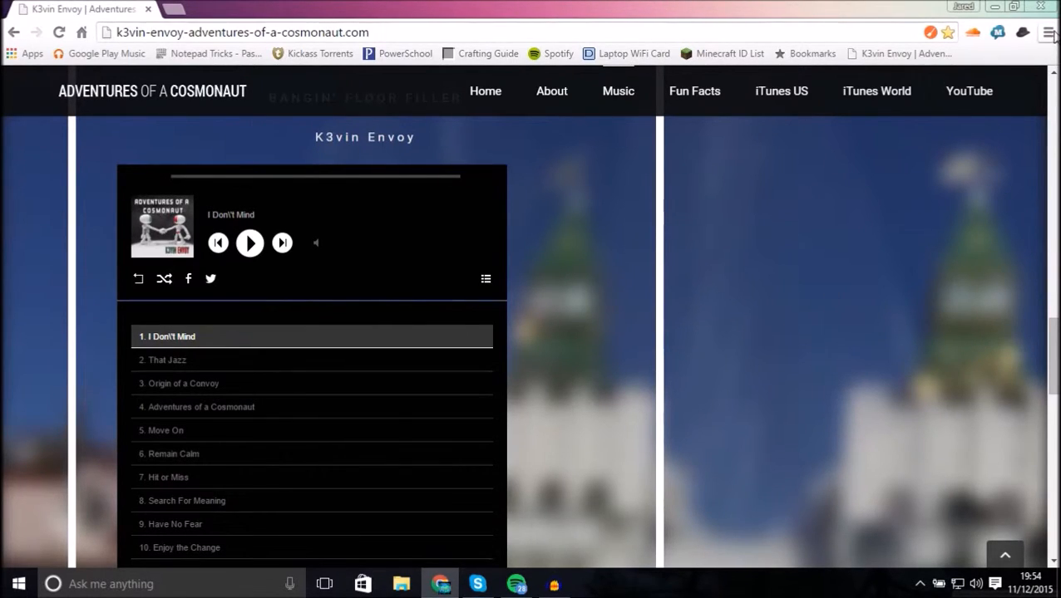
pyautogui.click(1047, 33)
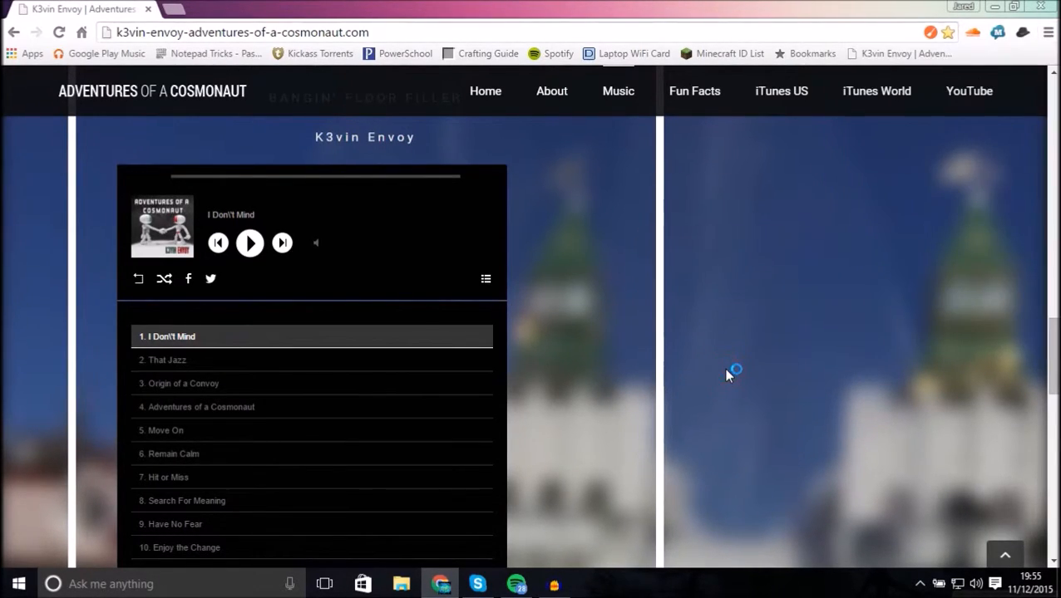
# Show the developer tools panel beside the music player page
pyautogui.press('F12')
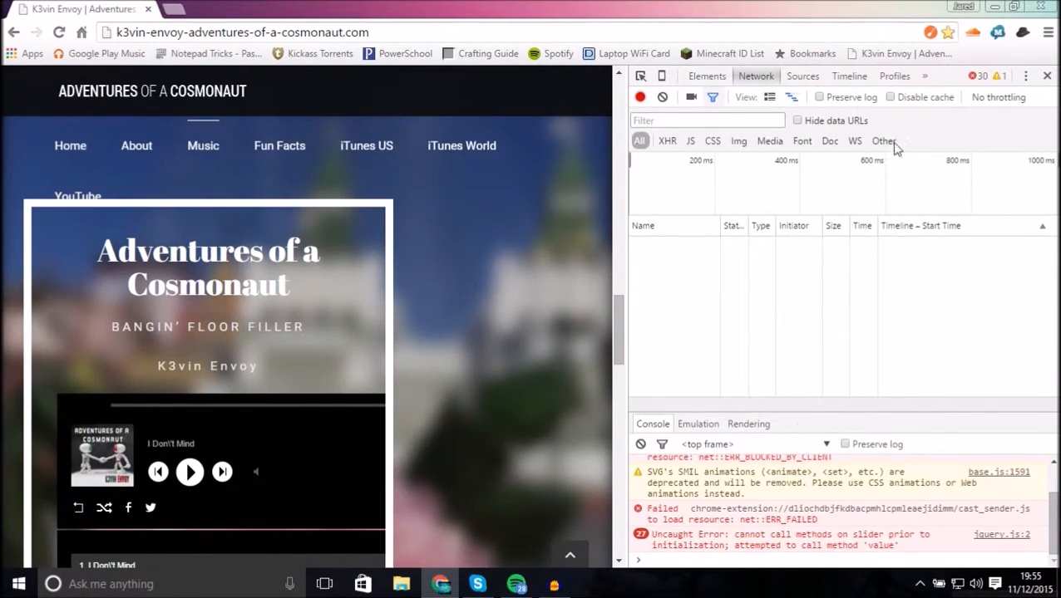
pyautogui.click(1047, 32)
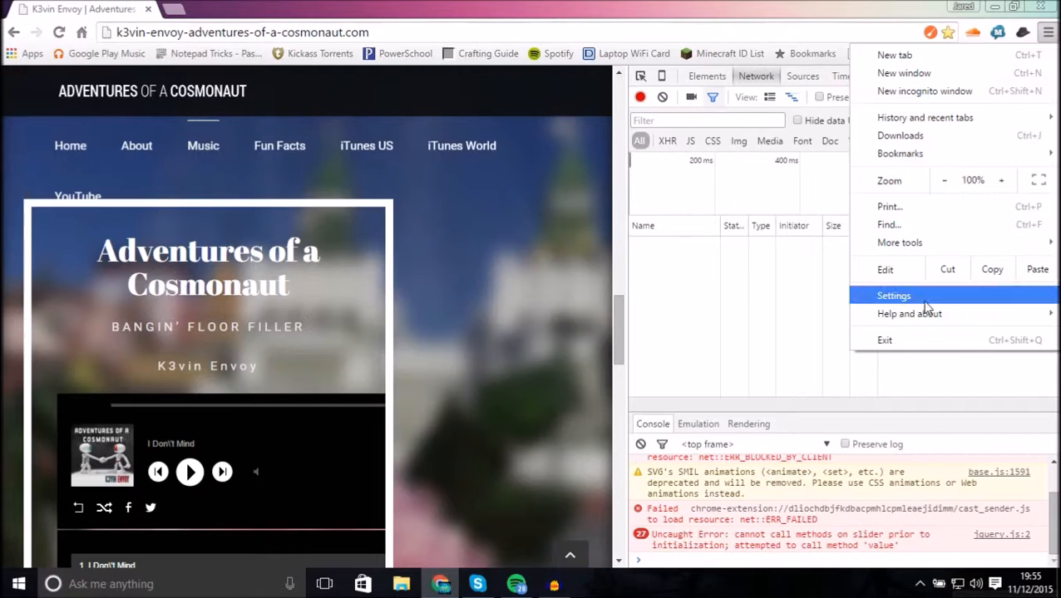
pyautogui.moveTo(899, 243)
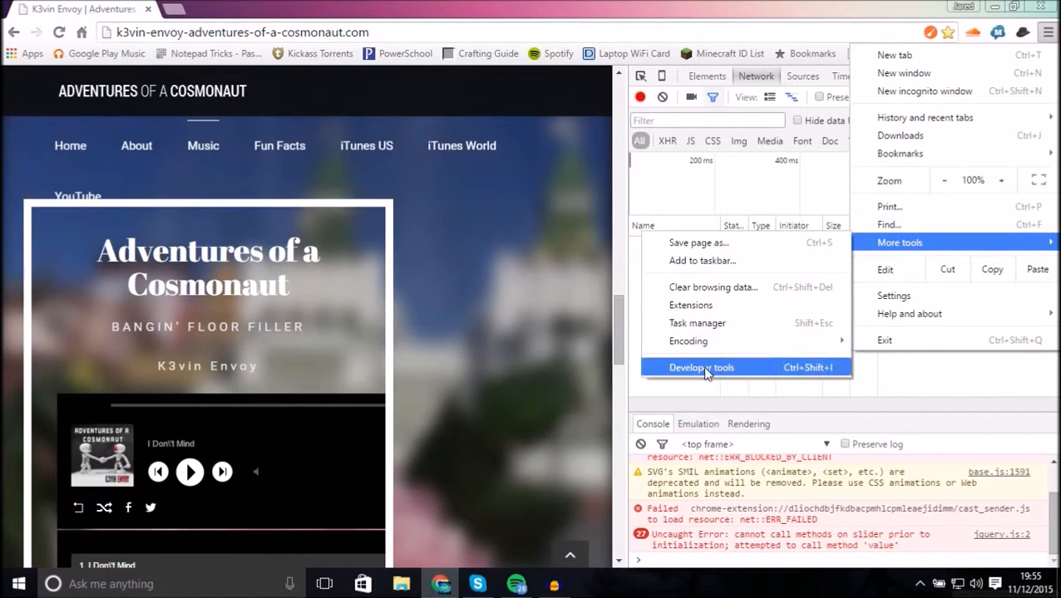
pyautogui.click(702, 367)
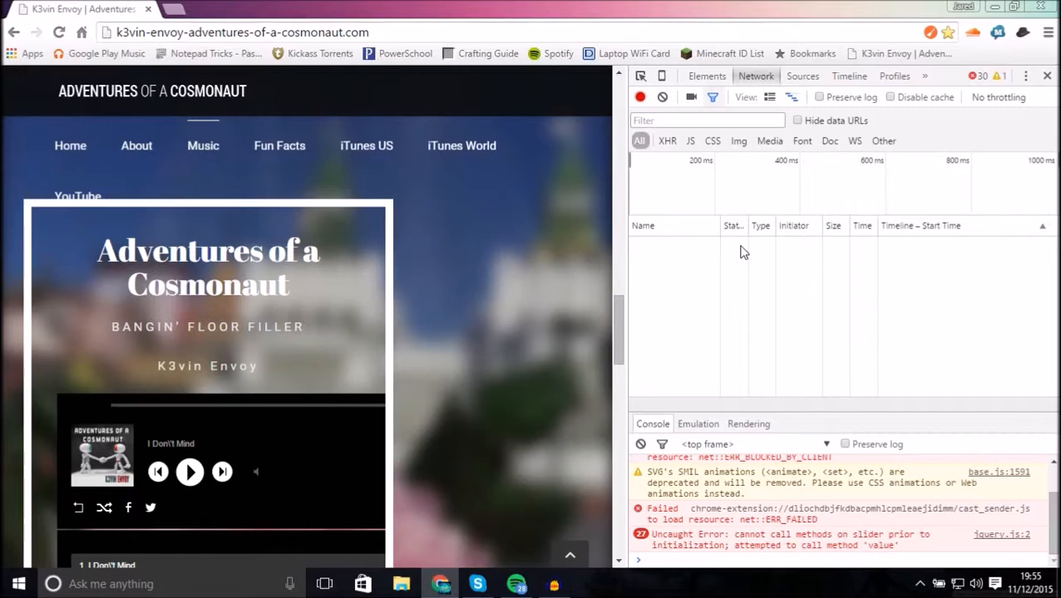
pyautogui.moveTo(308, 309)
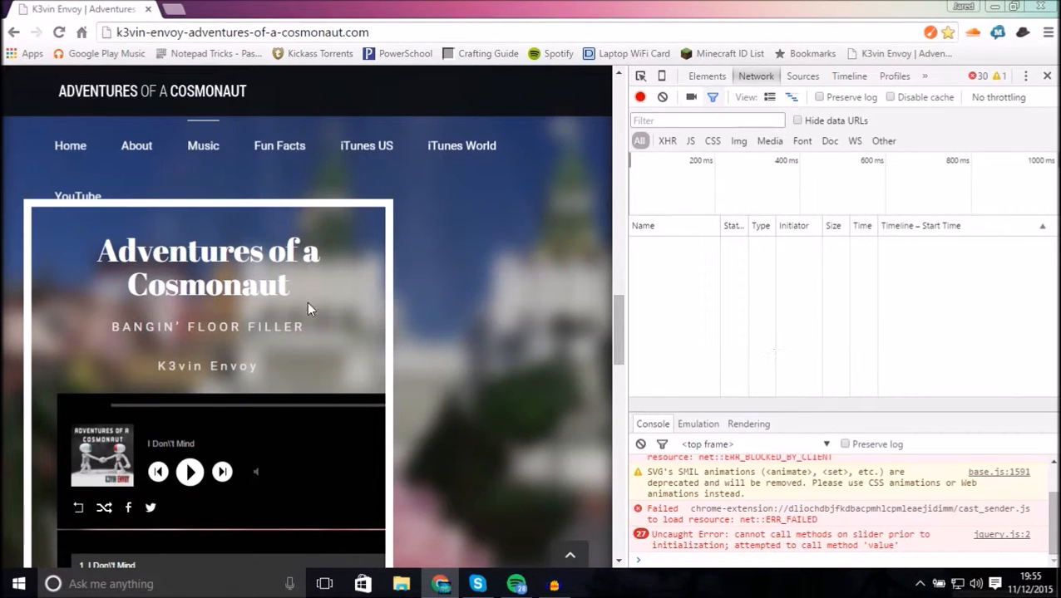
pyautogui.scroll(-3)
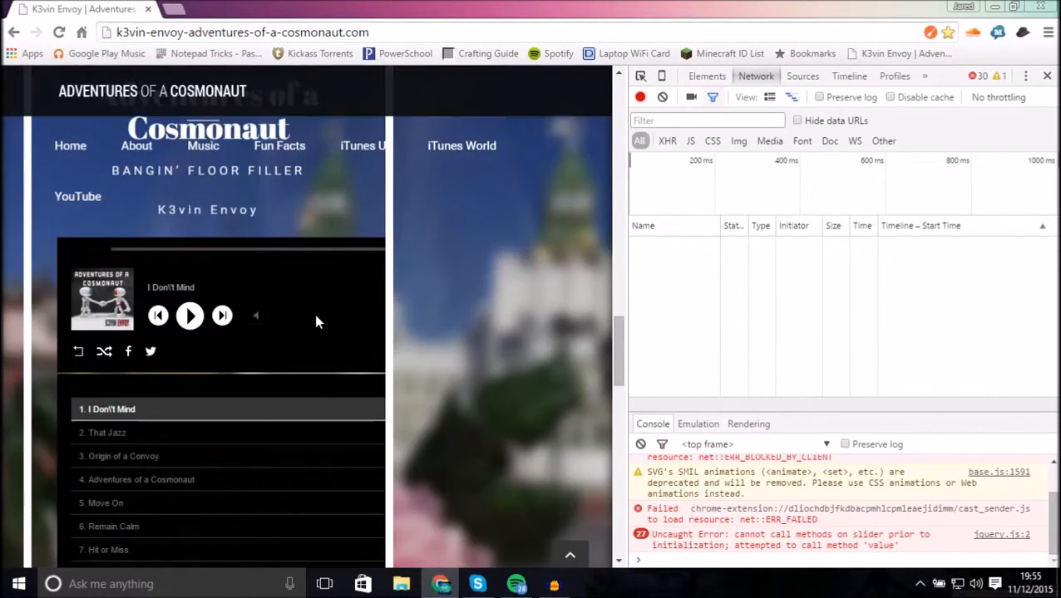
pyautogui.scroll(-3)
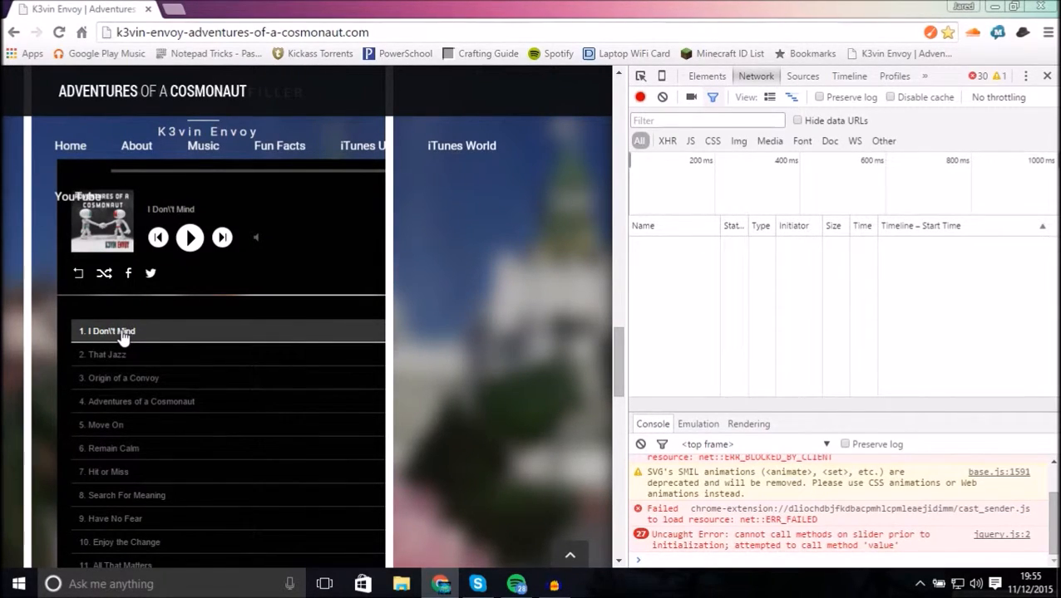
# Play and pause I Don't Mind so the 1-I-Dont-Mind request shows in the Network log
pyautogui.click(190, 238)
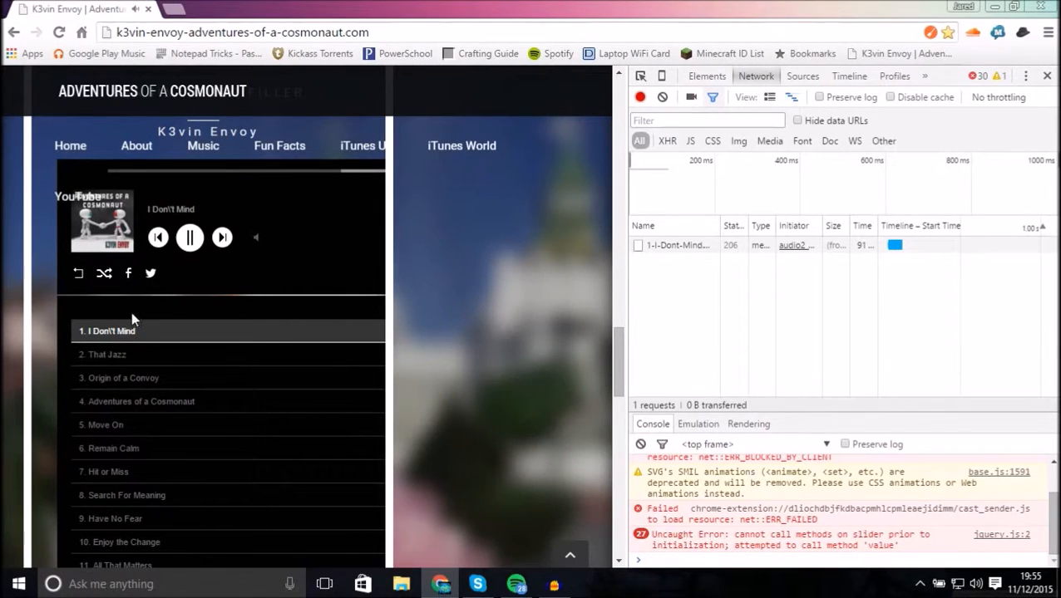
pyautogui.click(189, 239)
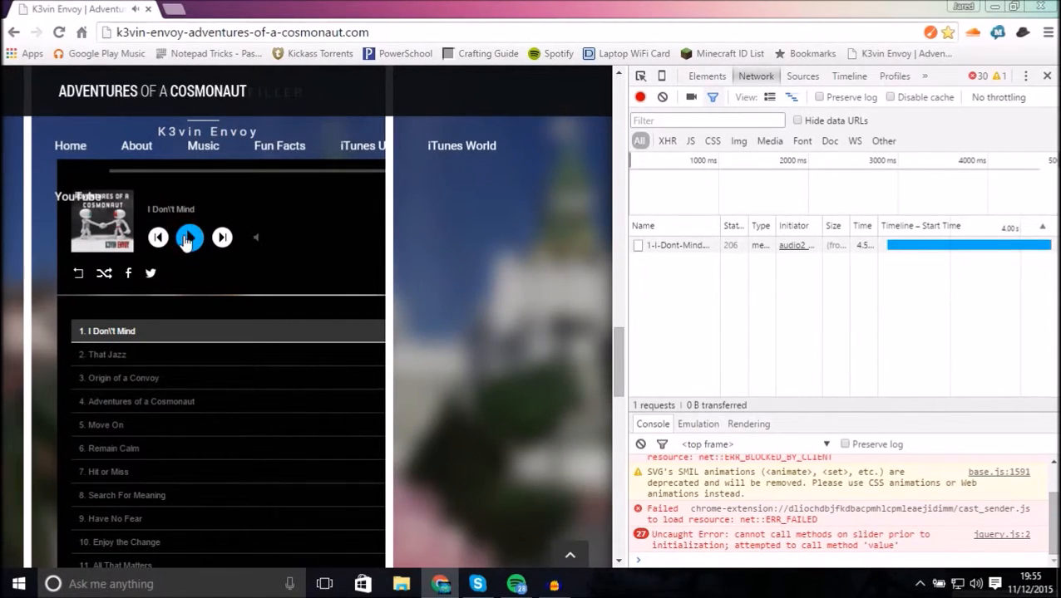
pyautogui.click(190, 238)
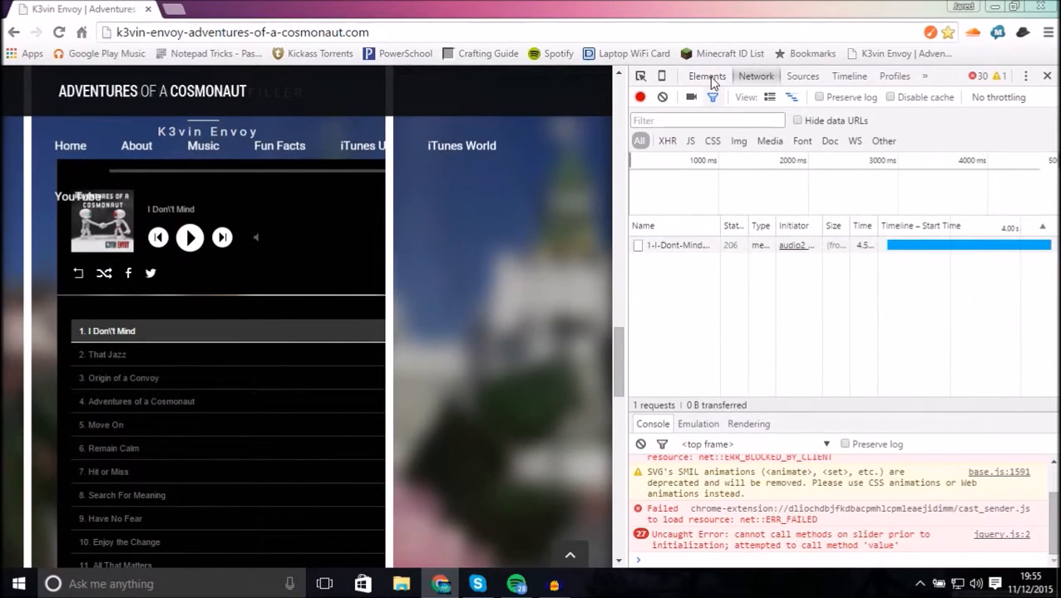
pyautogui.click(705, 76)
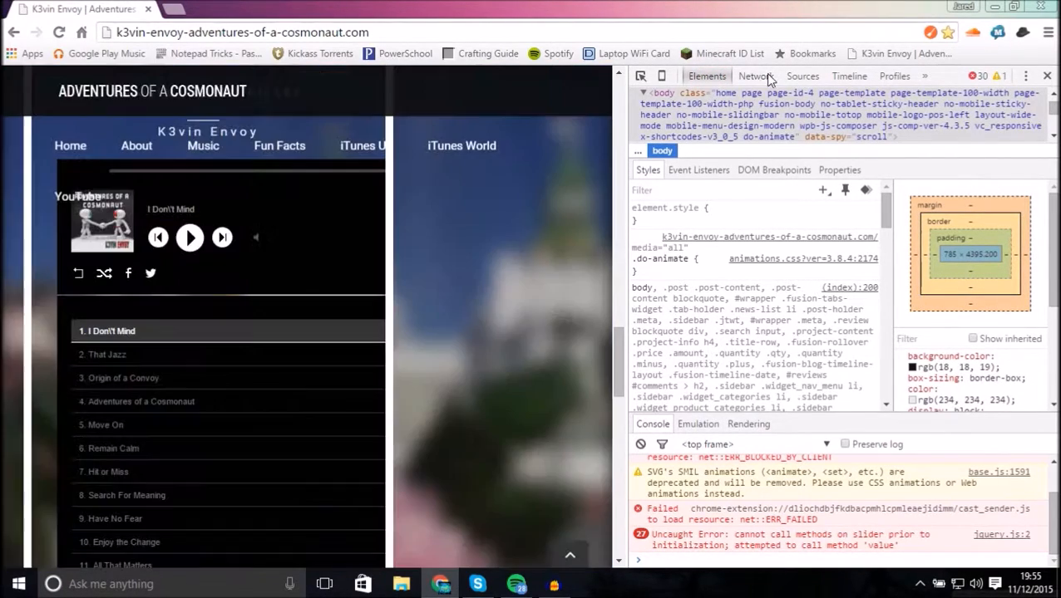
pyautogui.click(755, 77)
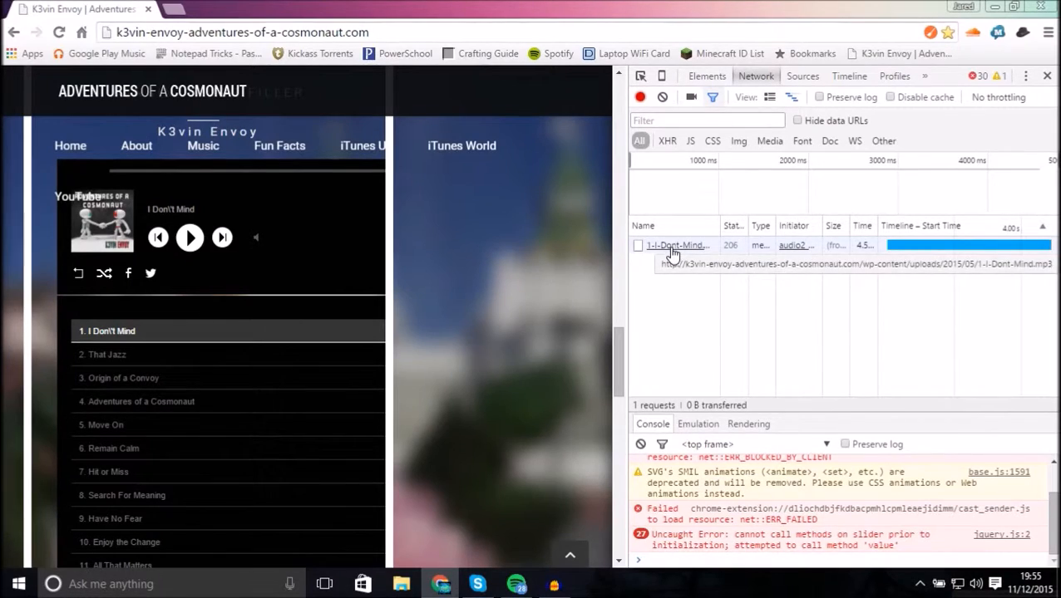
pyautogui.moveTo(559, 239)
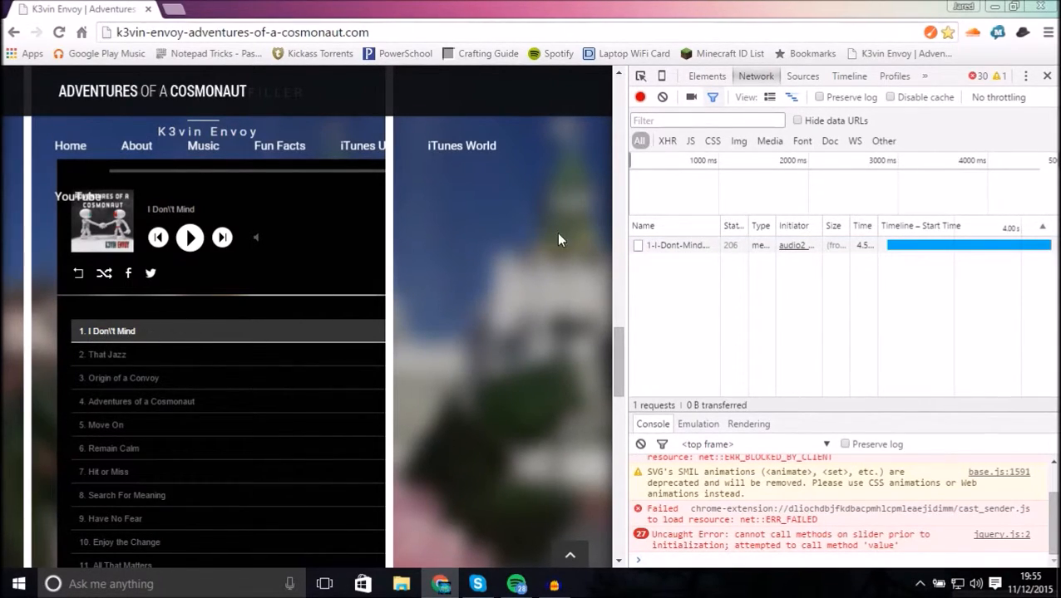
# View the logged MP3 request's details and select its full Request URL
pyautogui.click(678, 244)
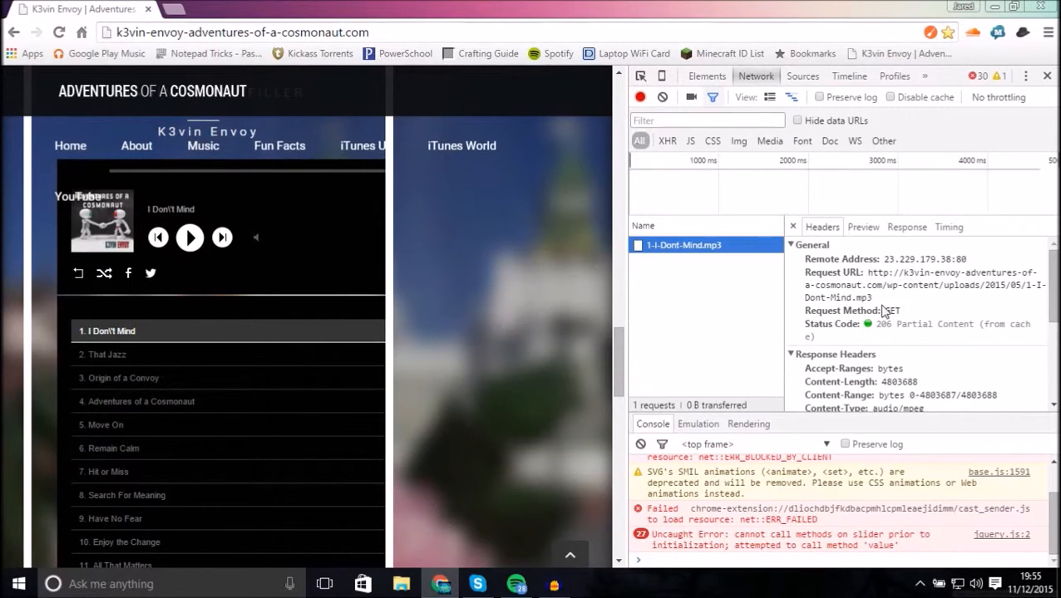
pyautogui.moveTo(896, 318)
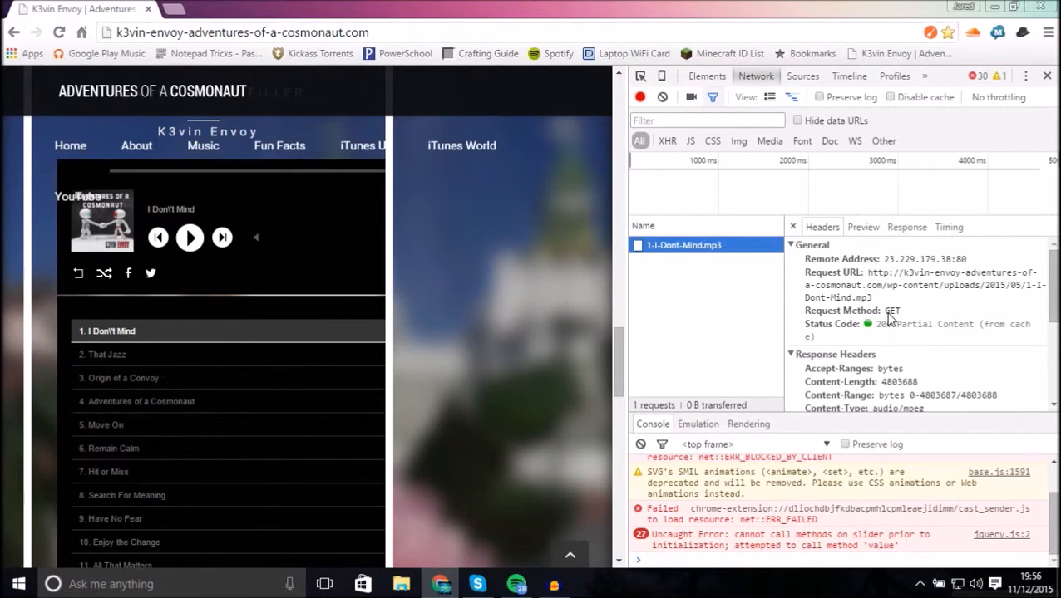
pyautogui.moveTo(869, 279)
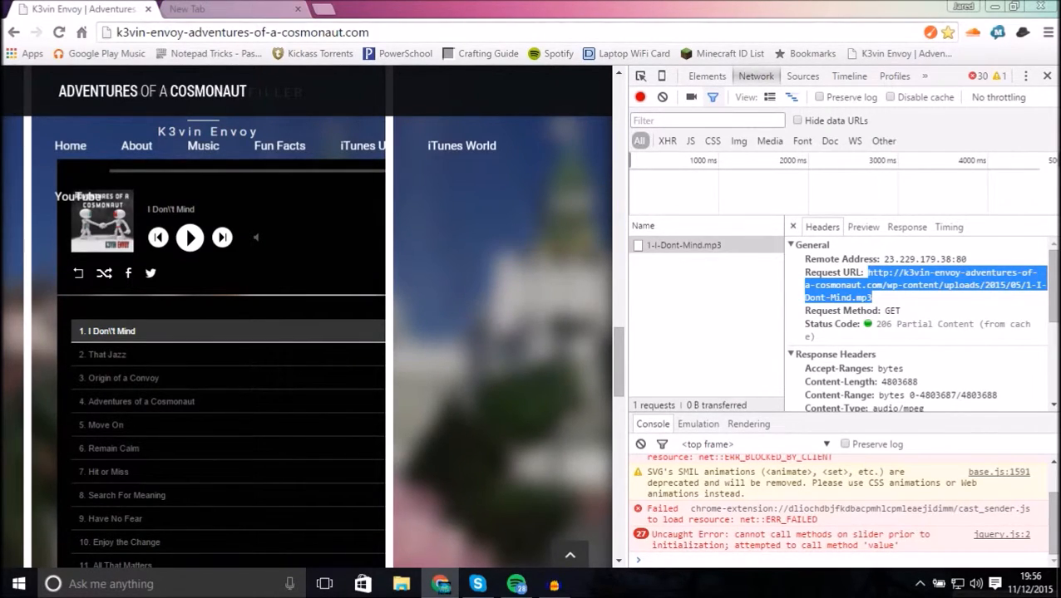
pyautogui.click(233, 10)
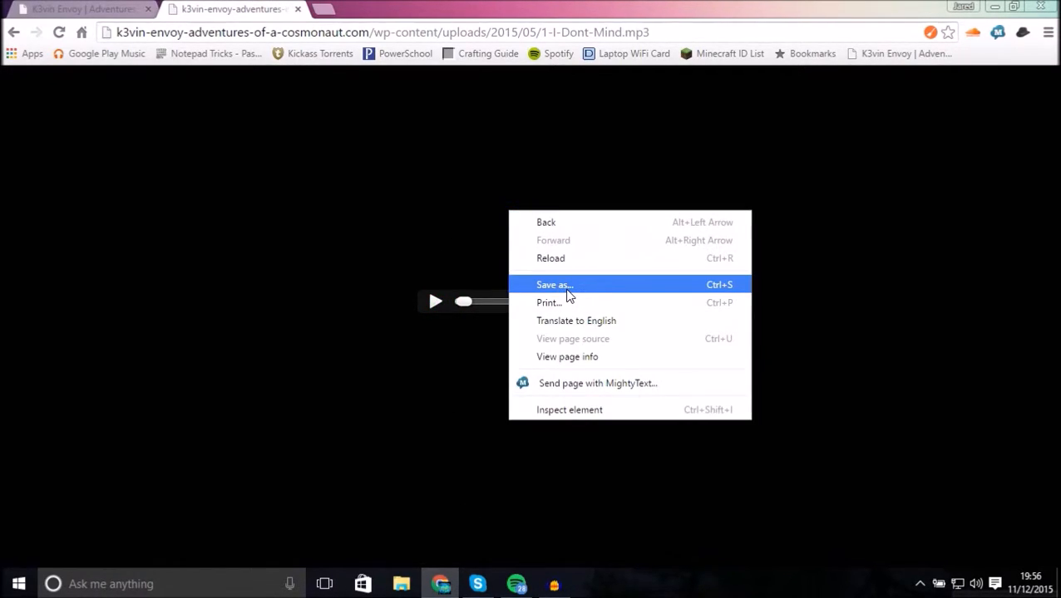
# Save the MP3 as 1-I-Dont-Mind.mp3 in the Adventures Of A Cosmonaut folder
pyautogui.click(555, 284)
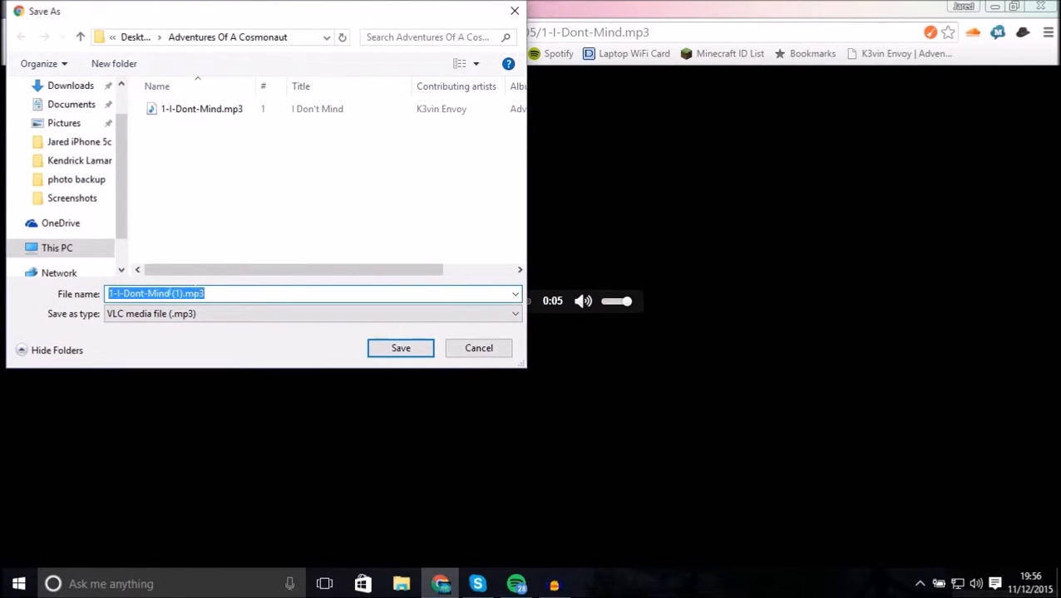
pyautogui.click(201, 110)
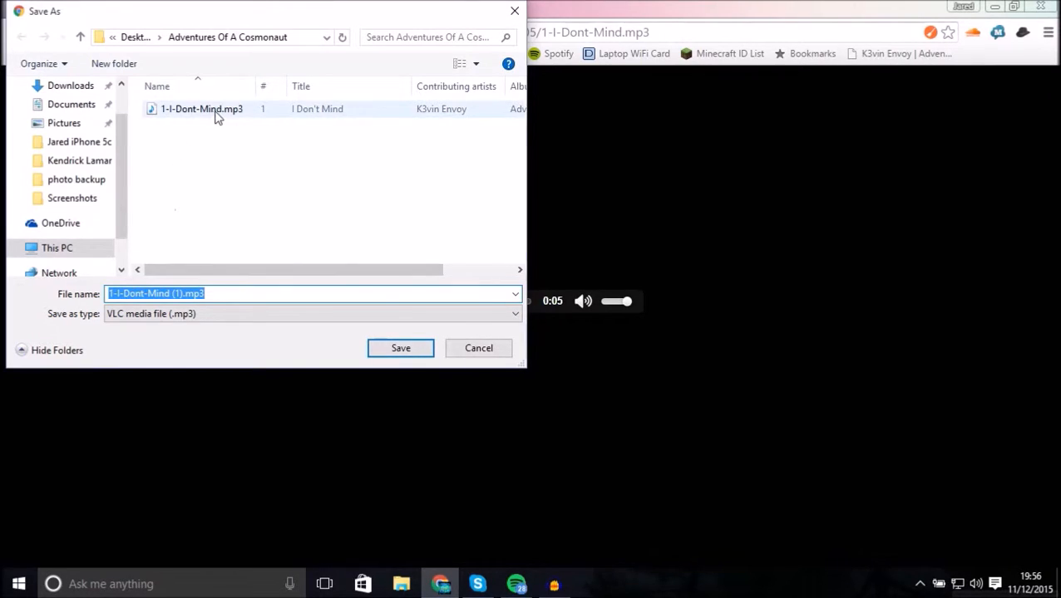
pyautogui.click(399, 347)
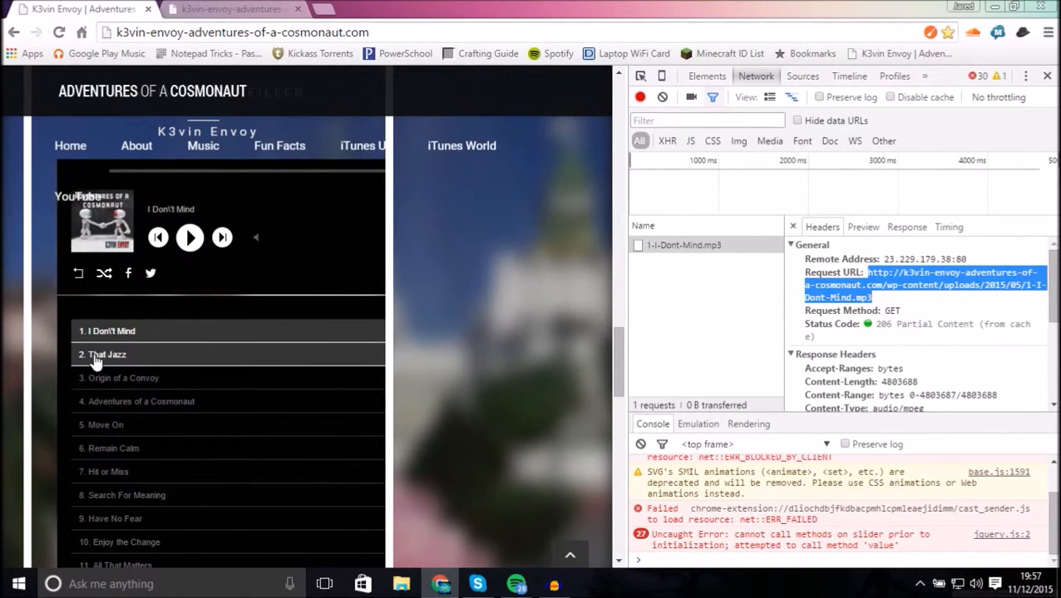
# Play and pause That Jazz so the 1-That-Jazz.mp3 request joins the Network log
pyautogui.click(107, 354)
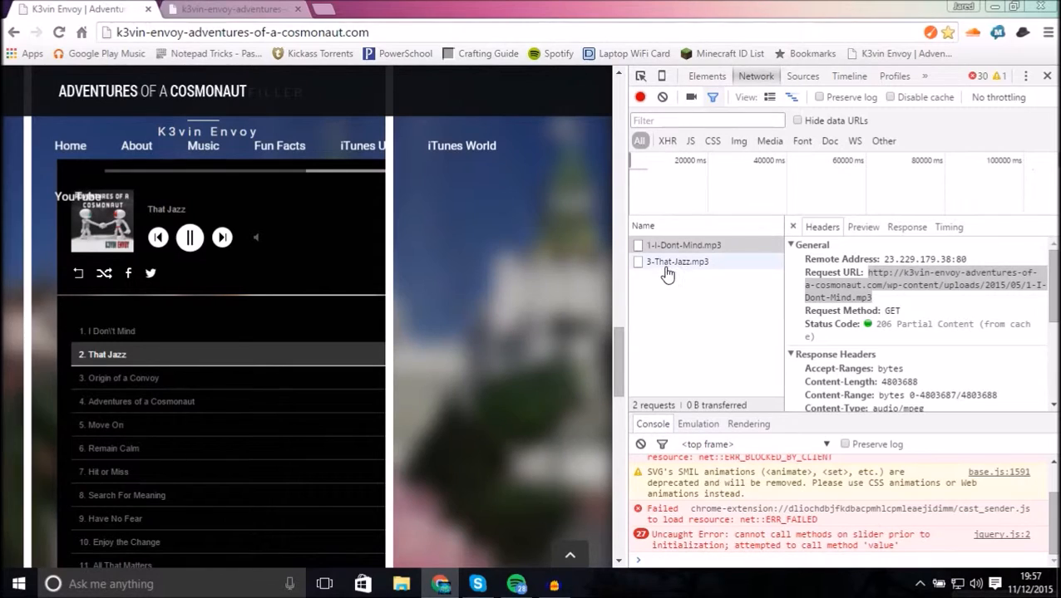
pyautogui.click(189, 238)
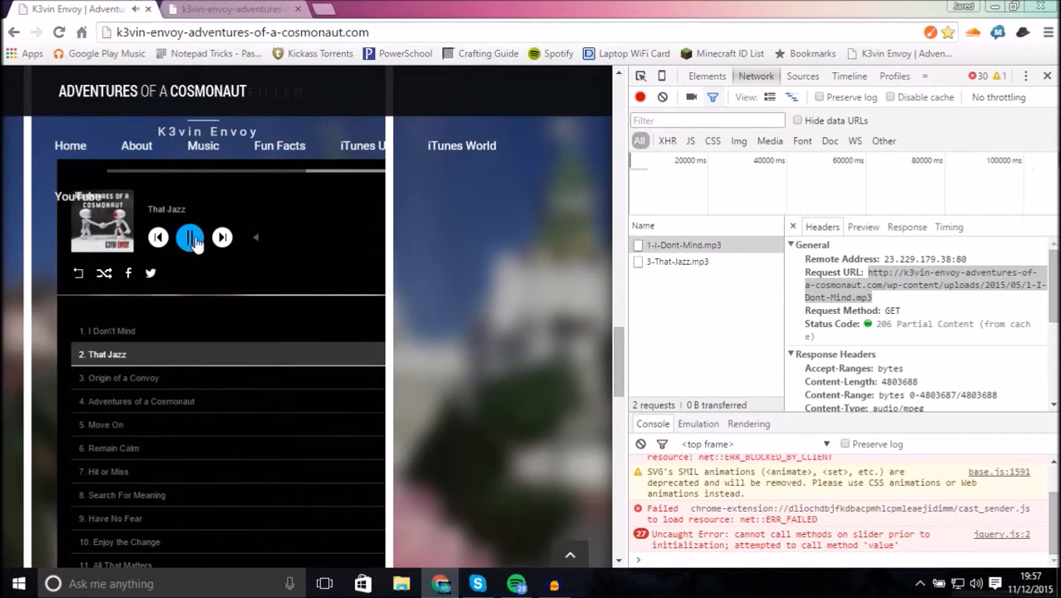
pyautogui.click(189, 238)
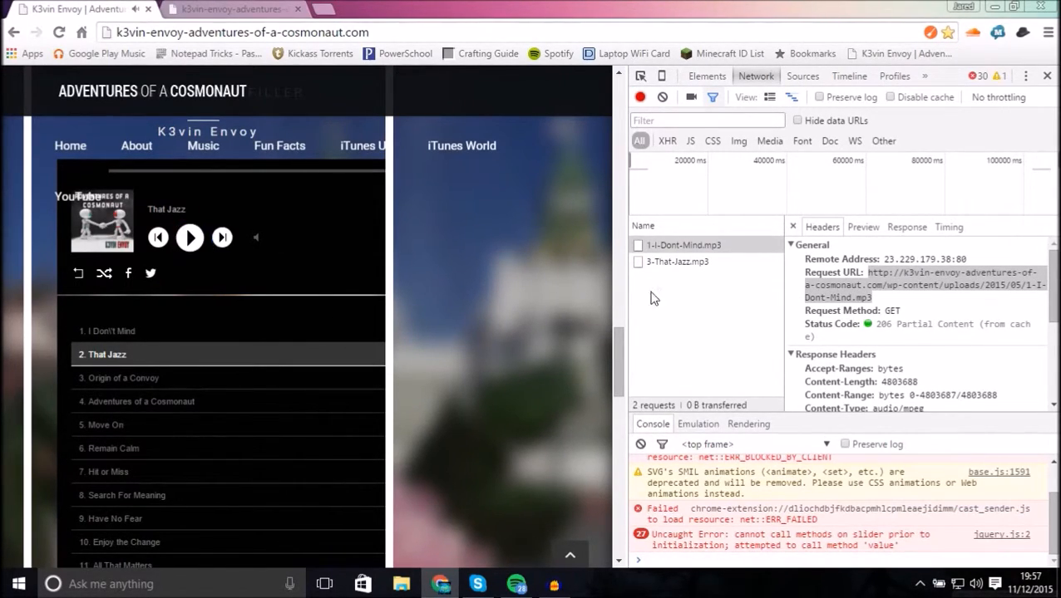
pyautogui.click(677, 261)
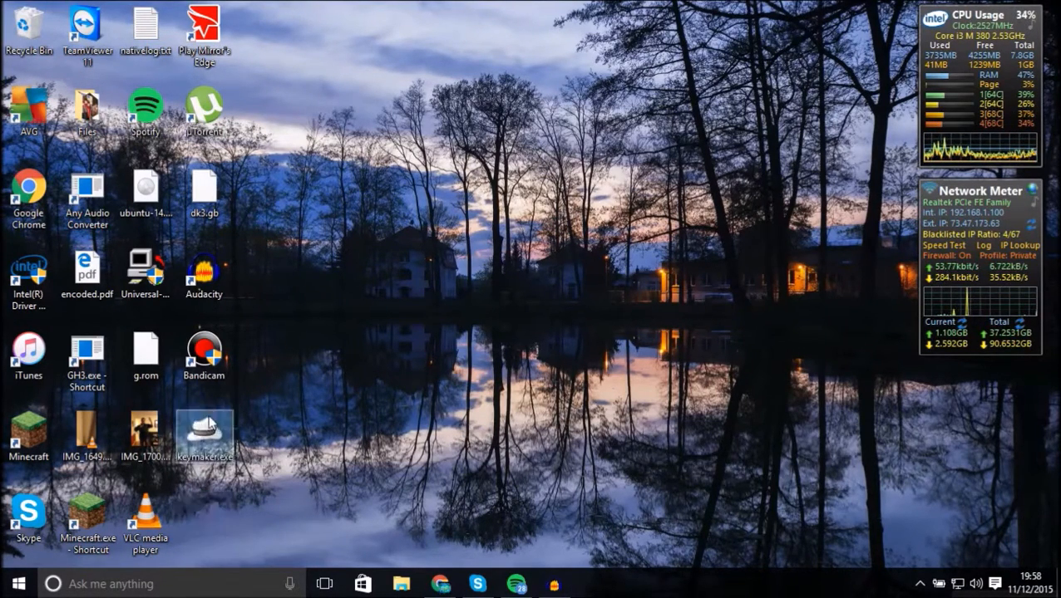
# Empty the Recycle Bin, permanently deleting all 161 items including the album folder
pyautogui.doubleClick(28, 27)
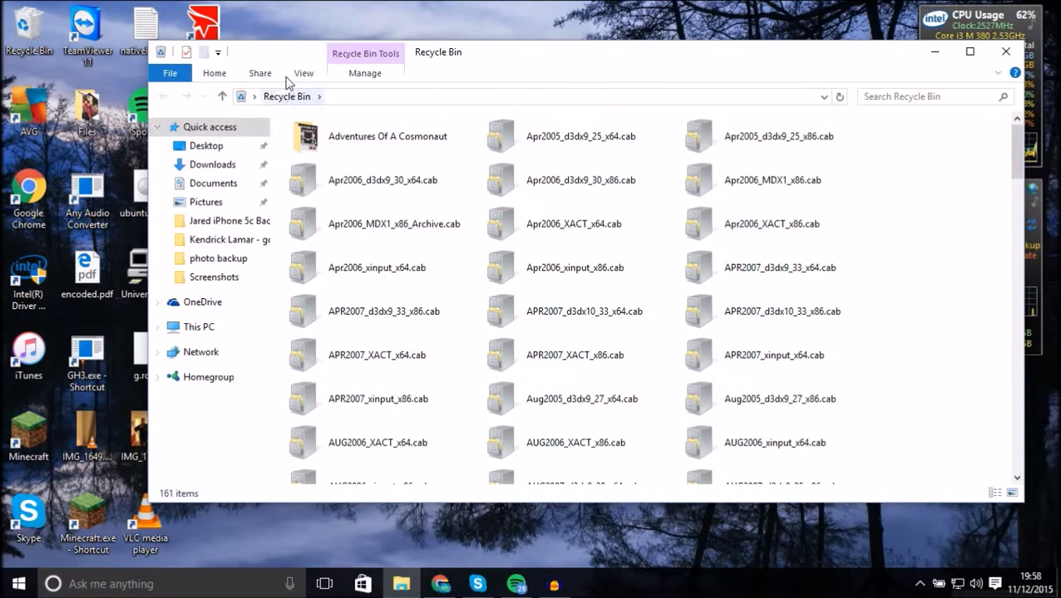
pyautogui.click(364, 74)
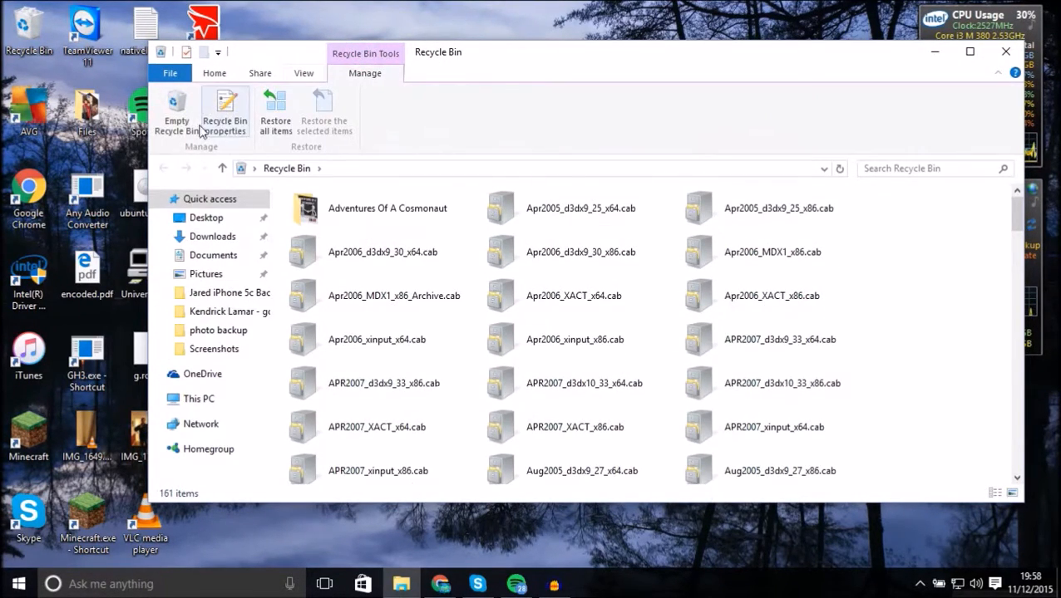
pyautogui.click(176, 113)
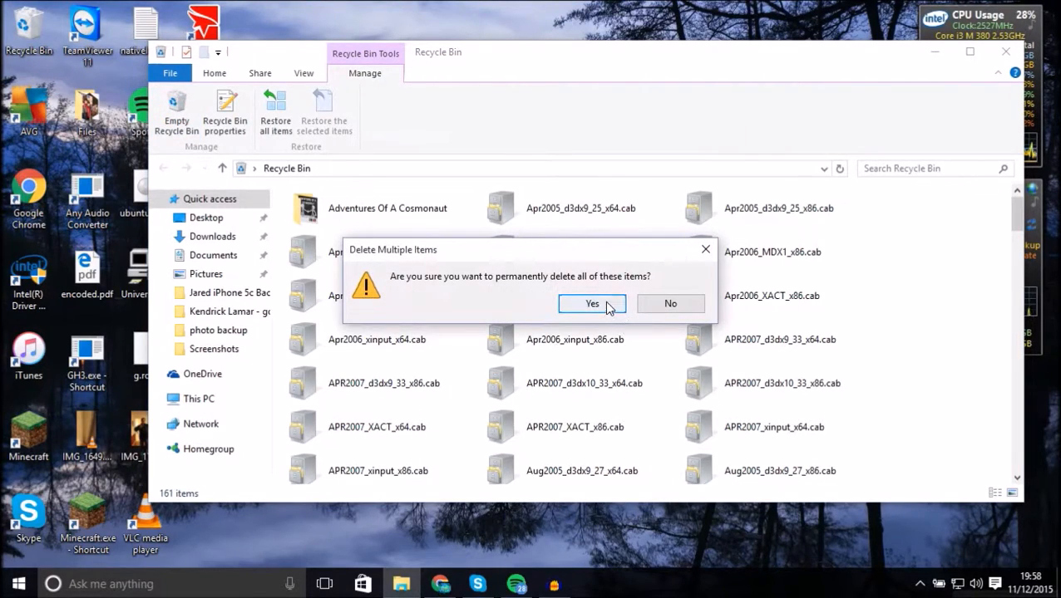
pyautogui.click(592, 303)
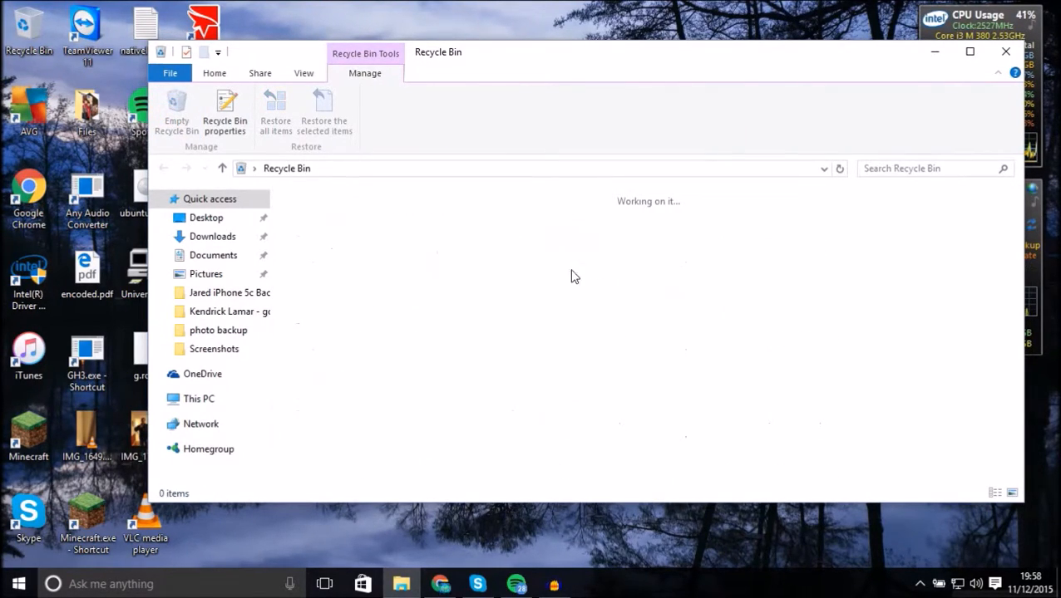
pyautogui.moveTo(812, 200)
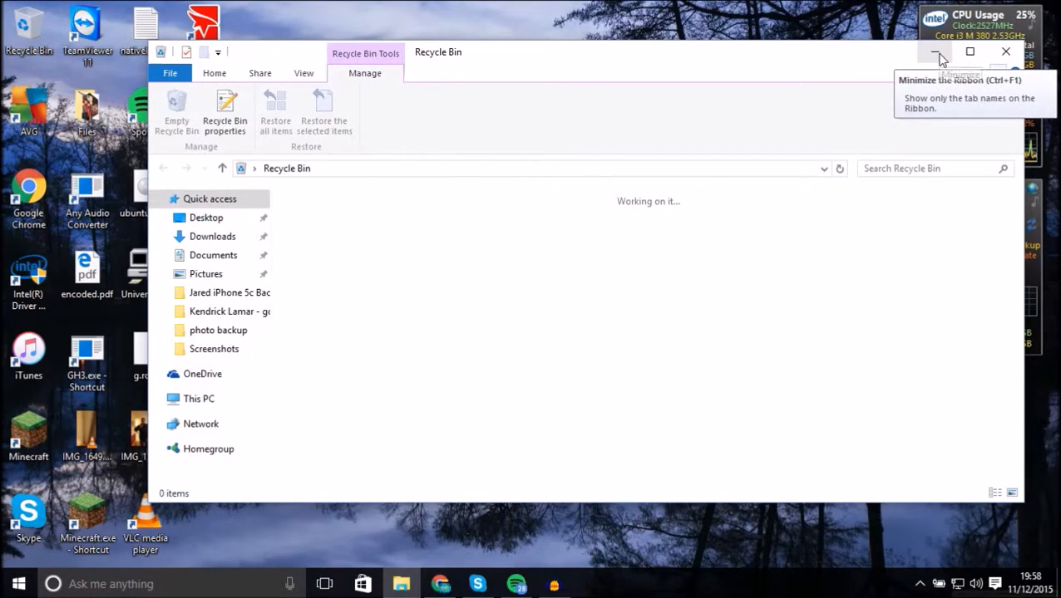
pyautogui.moveTo(585, 296)
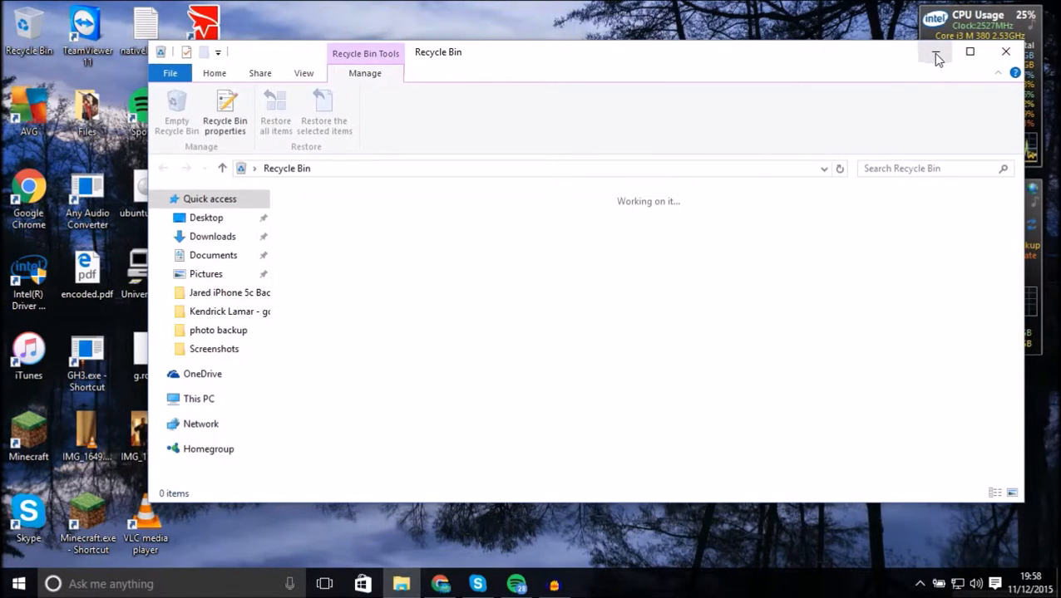
pyautogui.moveTo(935, 52)
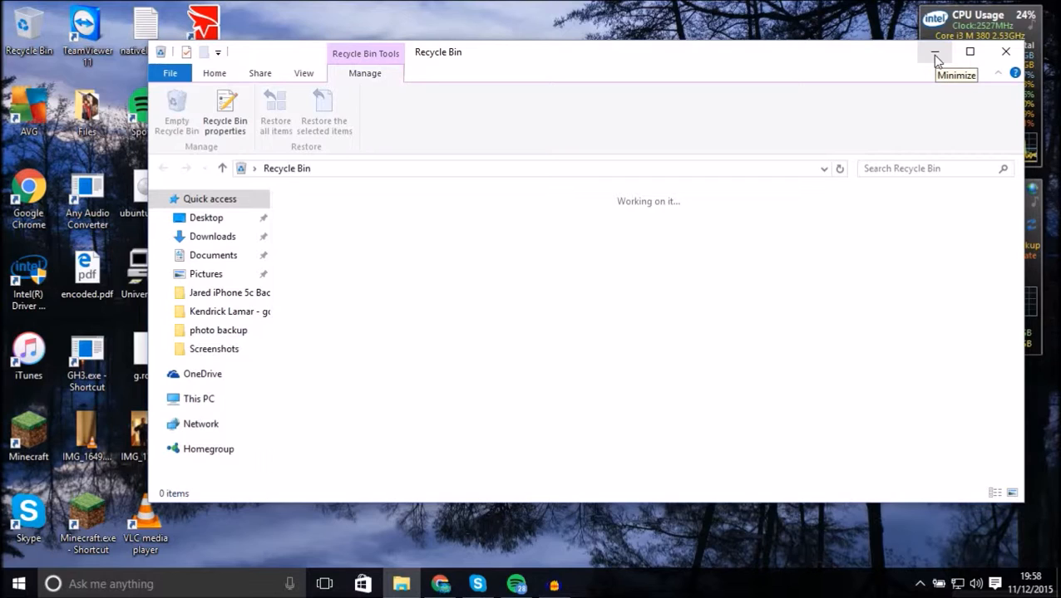
# Hide the Recycle Bin window and expand the notification-area overflow icons
pyautogui.click(933, 51)
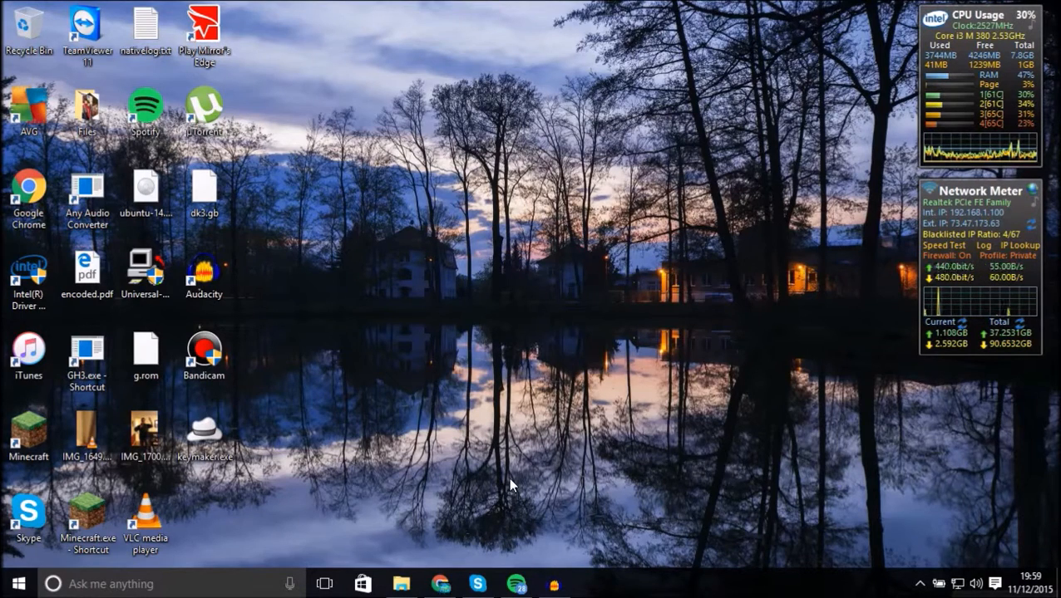
pyautogui.click(919, 584)
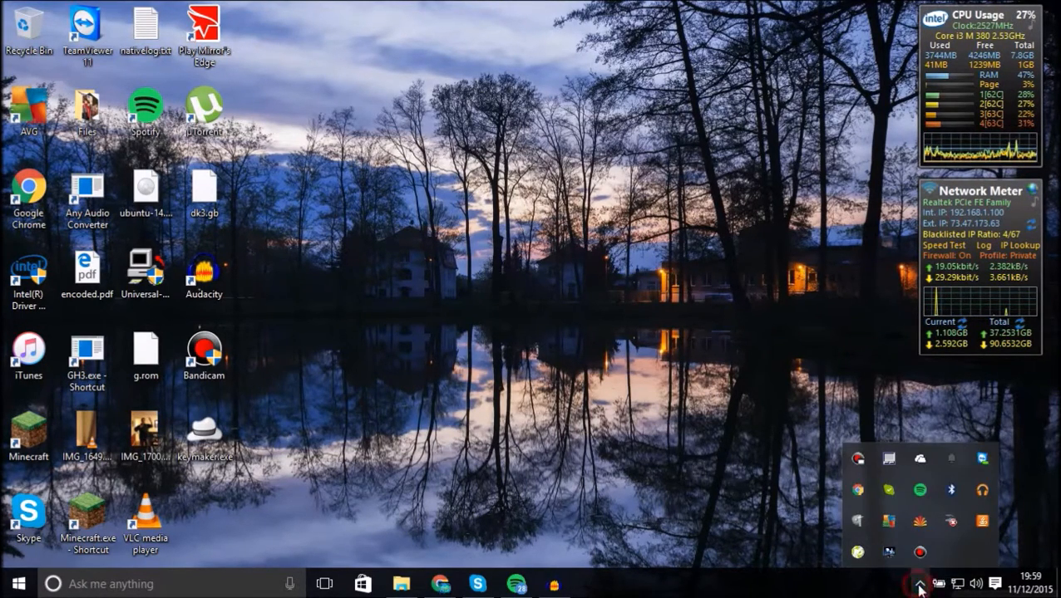
pyautogui.moveTo(918, 522)
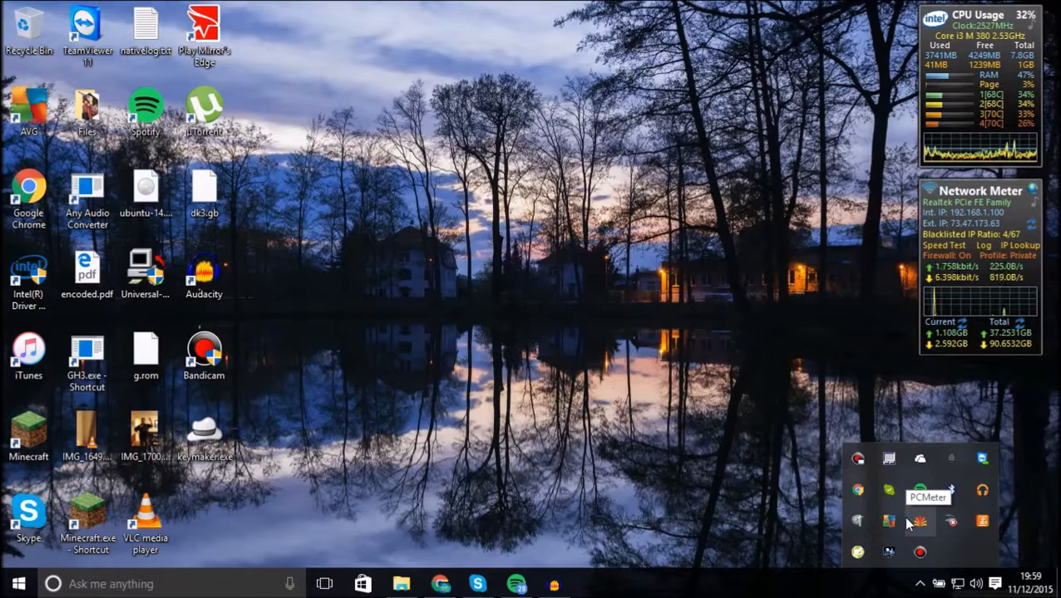